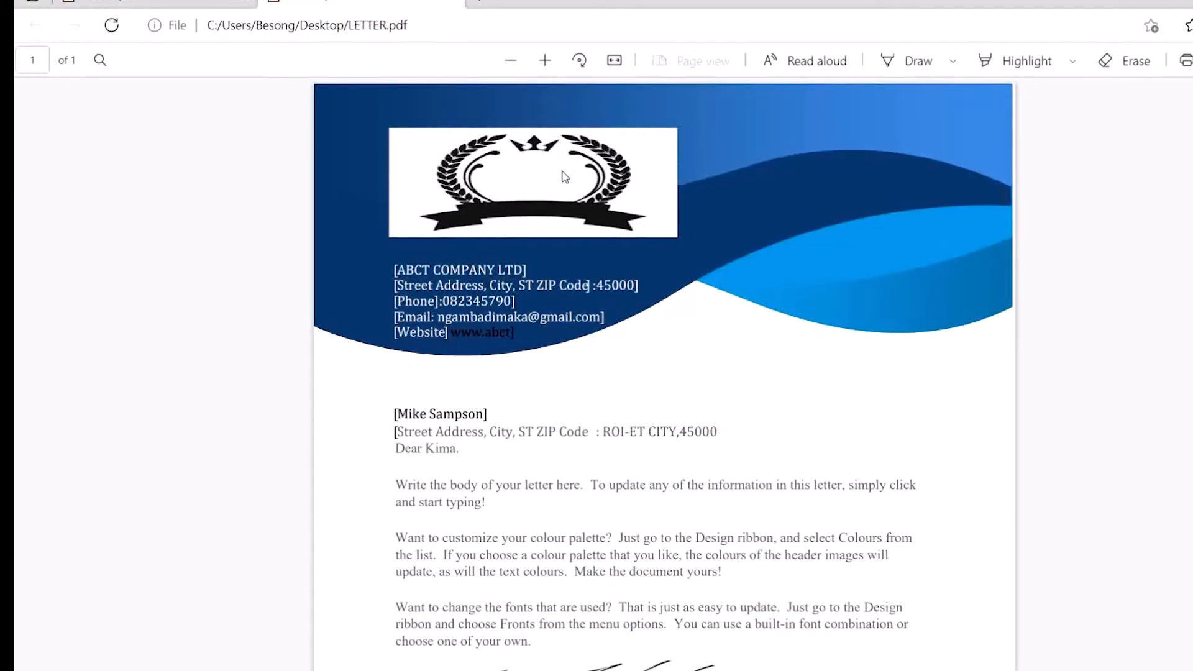
mouse_move(550, 310)
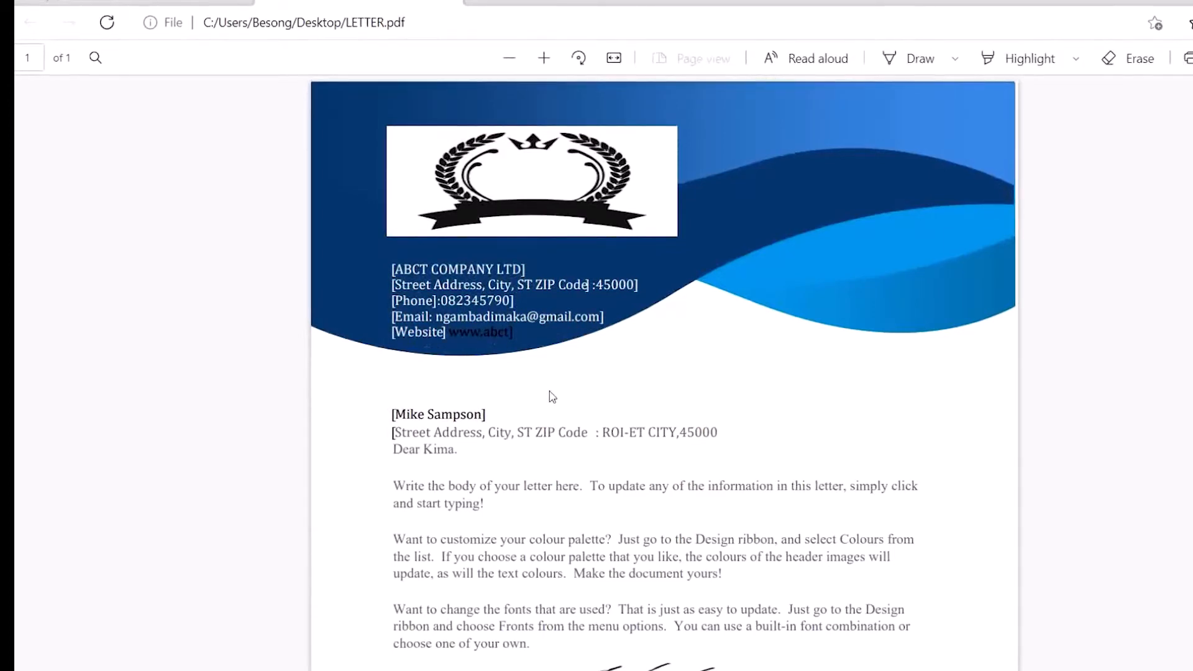
Step: Scroll down through the template PDF to review its closing and name placeholders
scroll("down", 3)
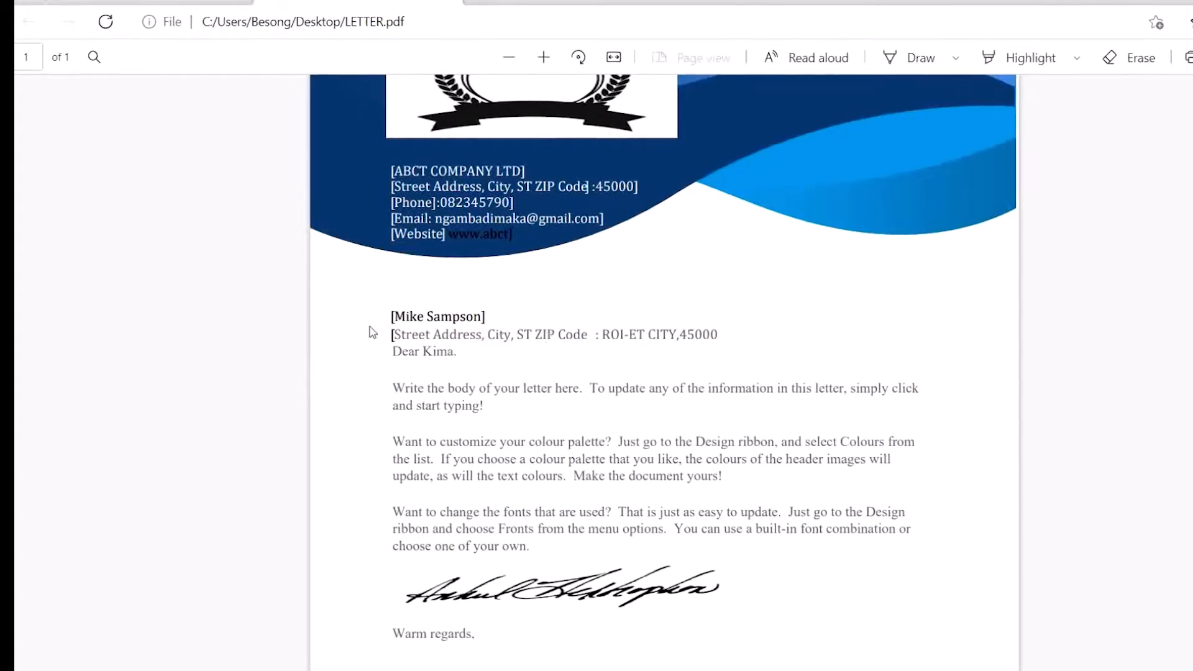
scroll("down", 3)
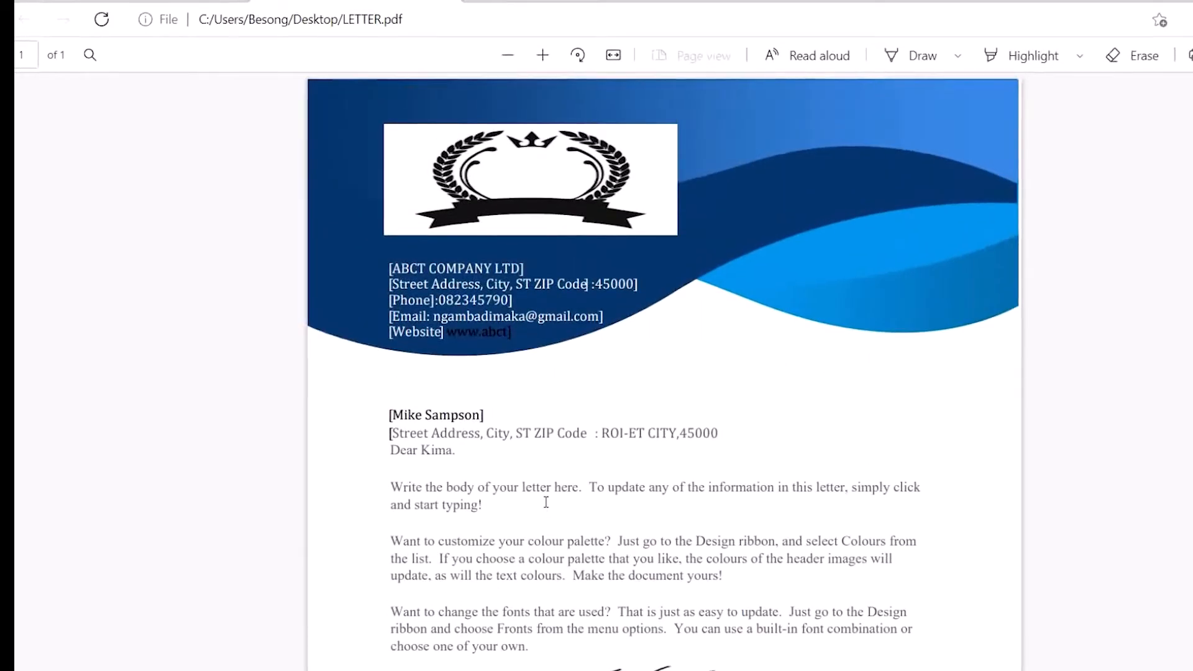
scroll("down", 3)
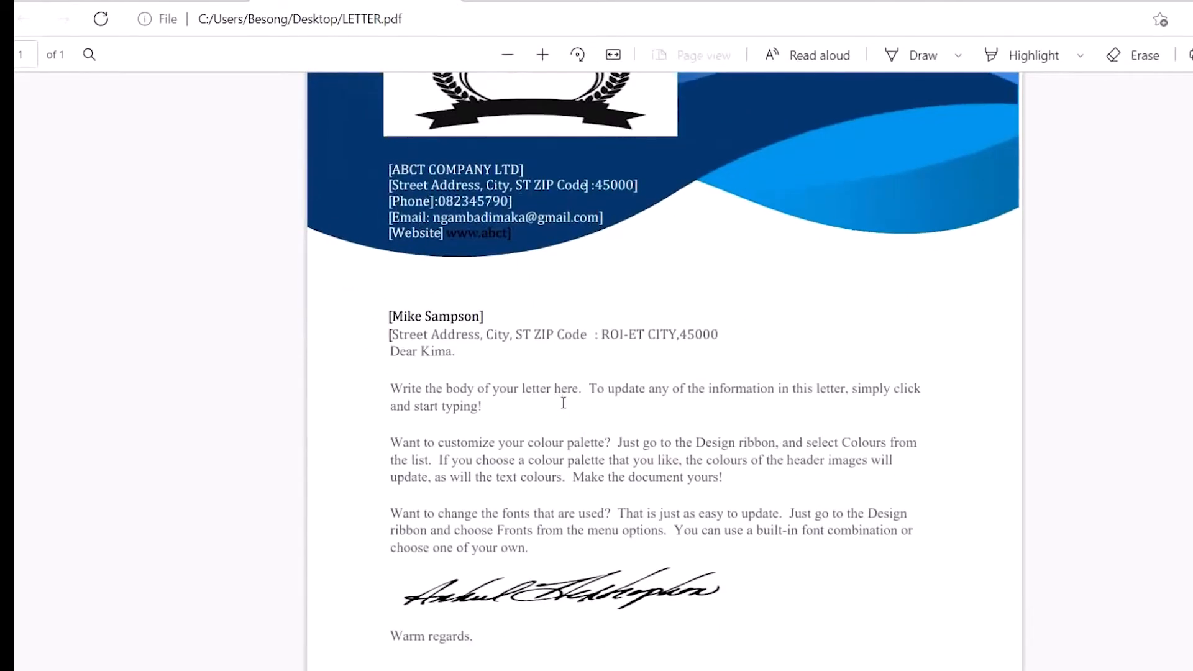
scroll("down", 3)
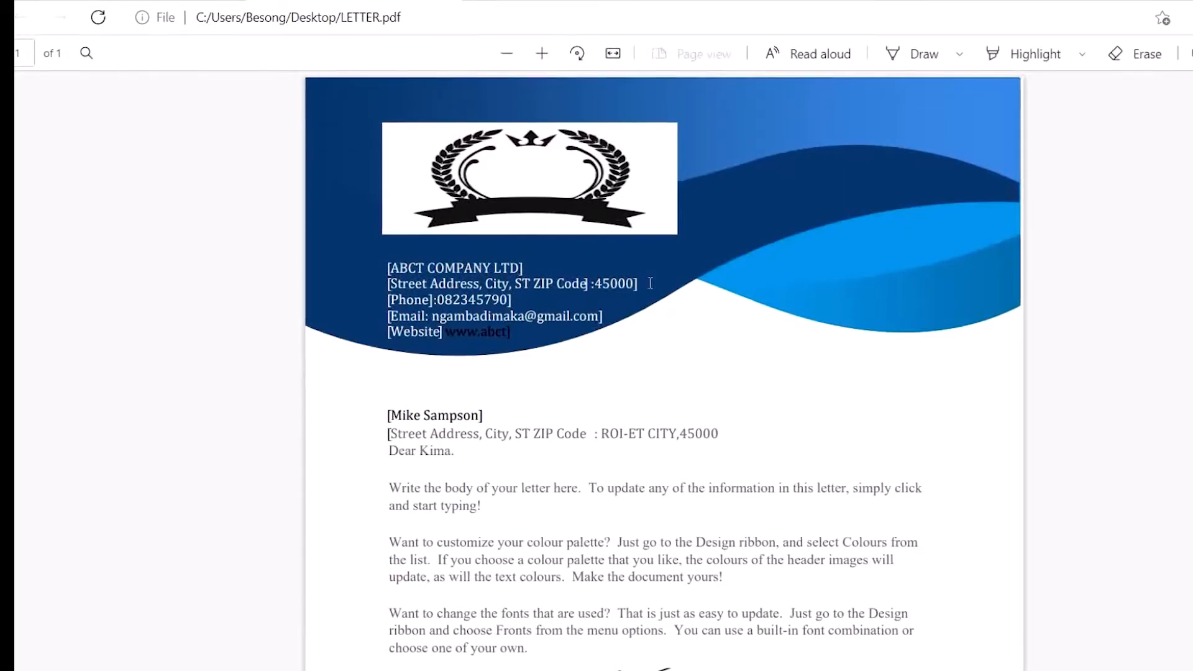
scroll("down", 3)
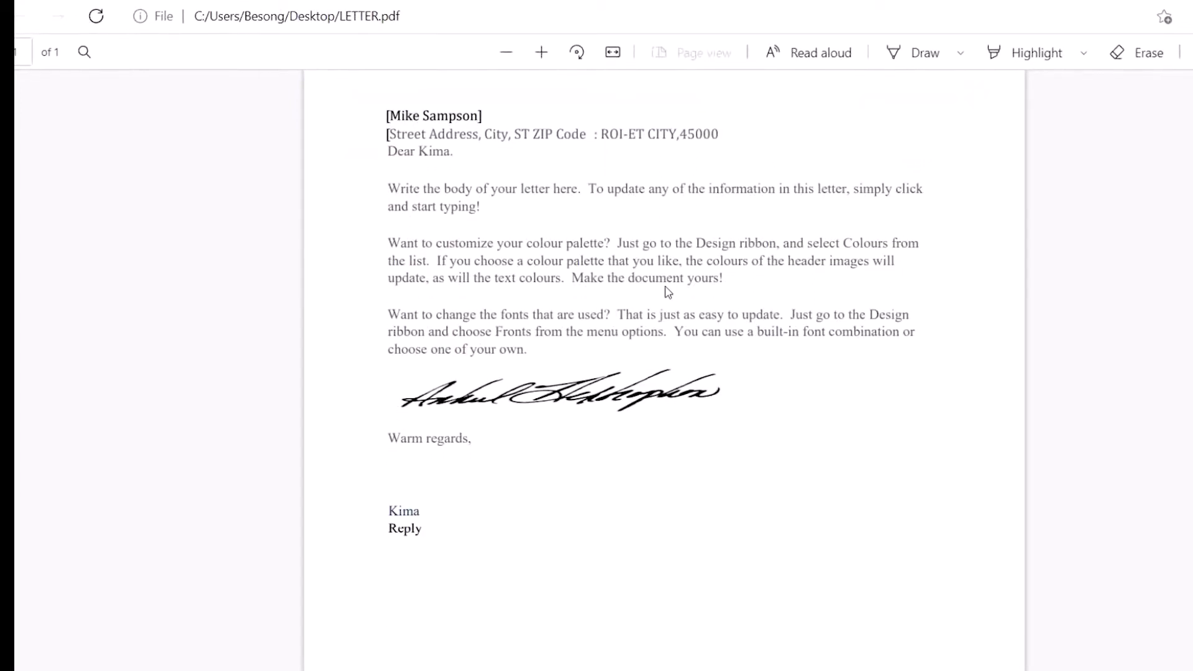
mouse_move(711, 380)
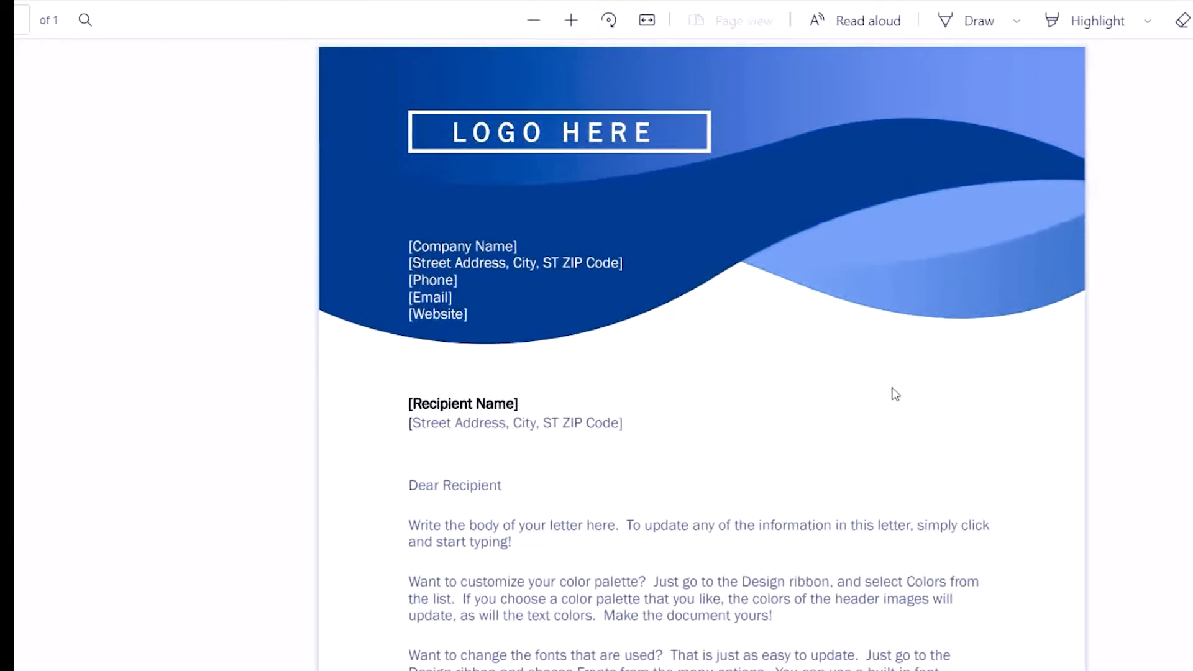
scroll("down", 3)
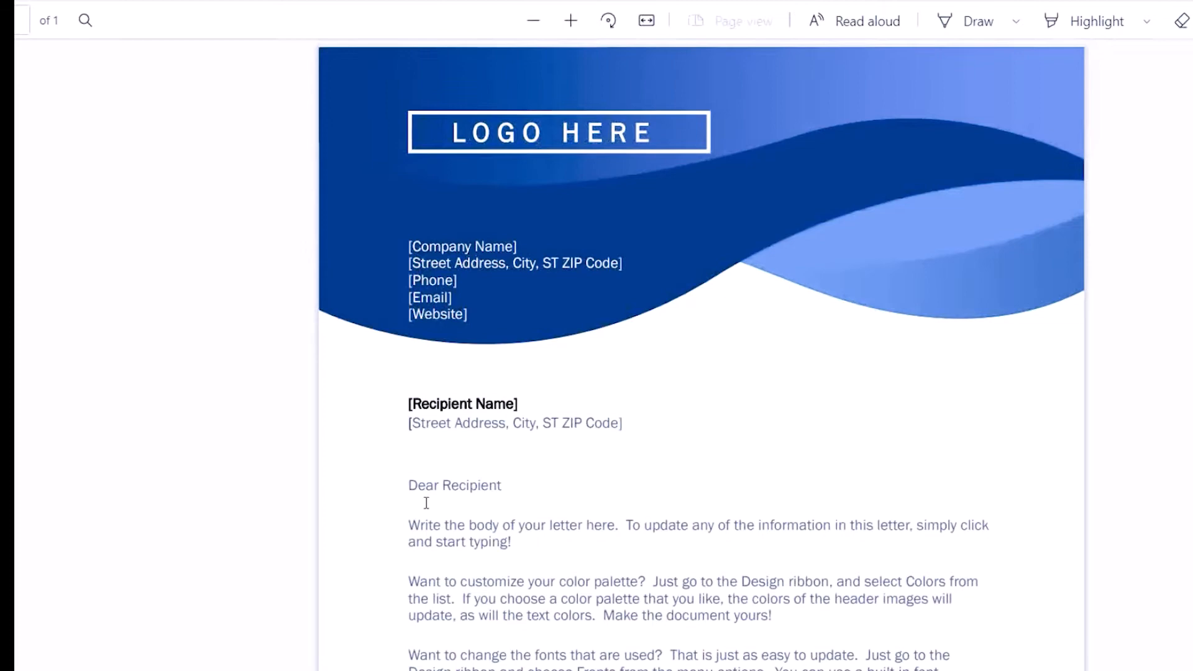
scroll("down", 3)
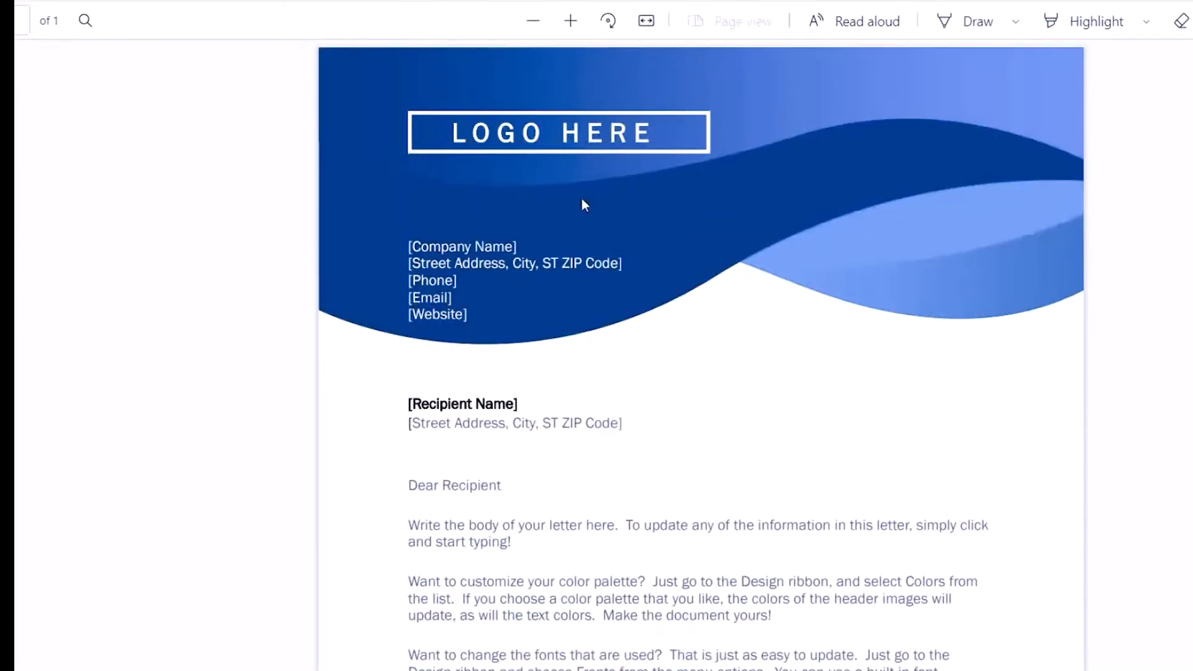
mouse_move(754, 407)
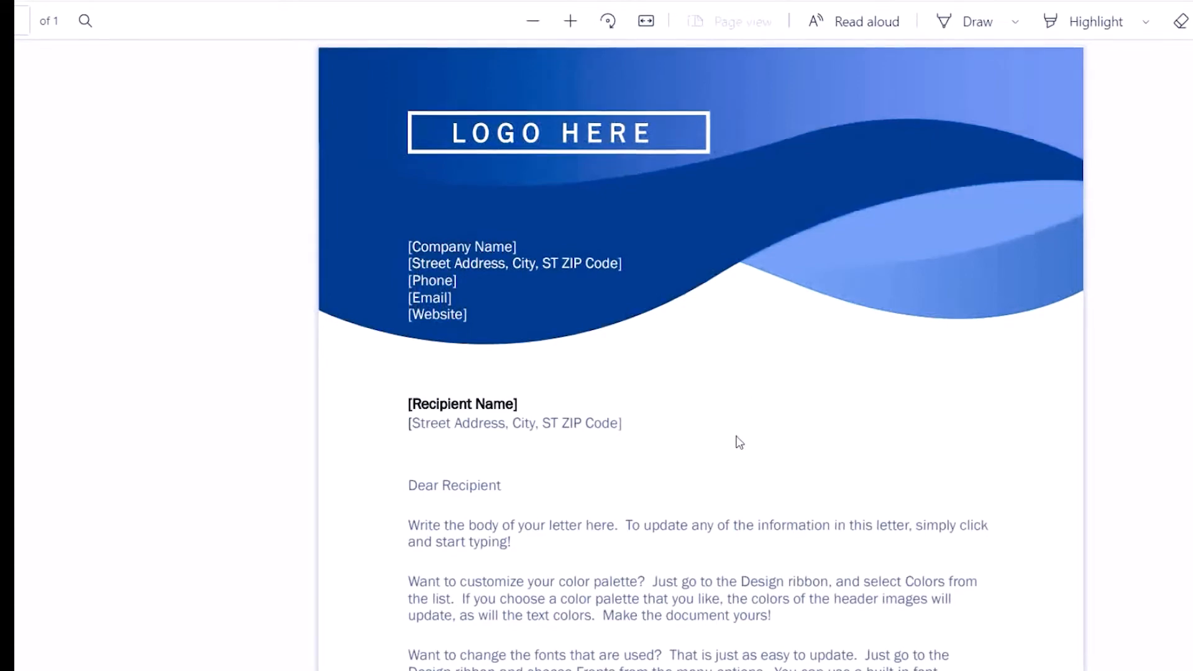
scroll("down", 3)
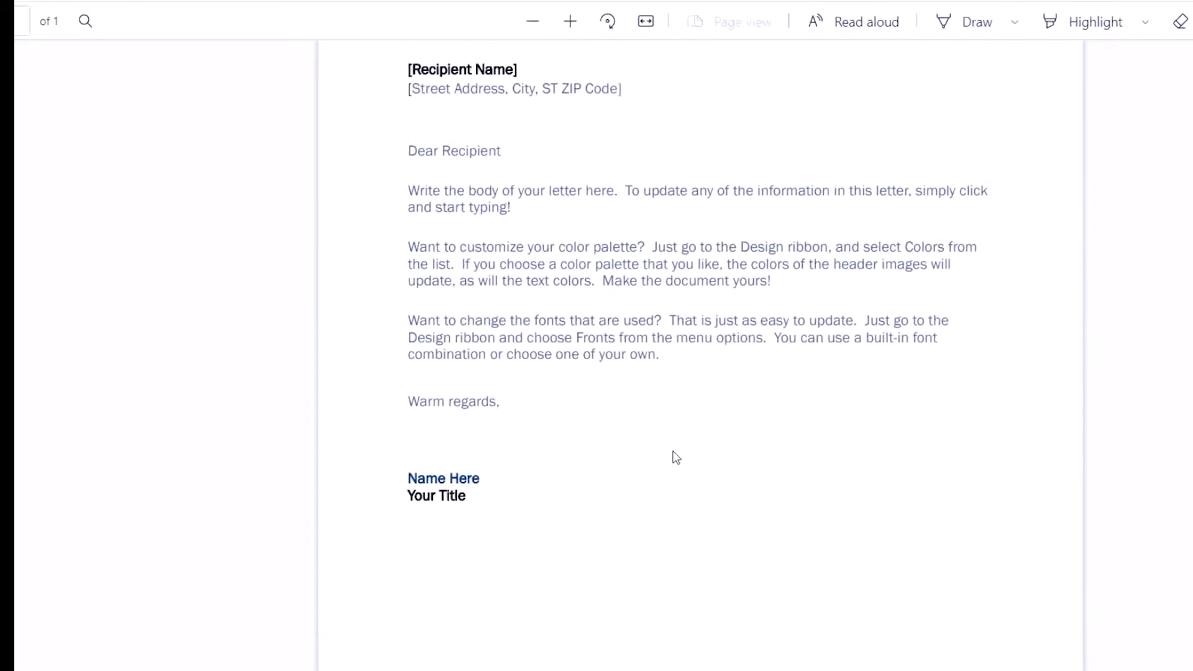
scroll("down", 3)
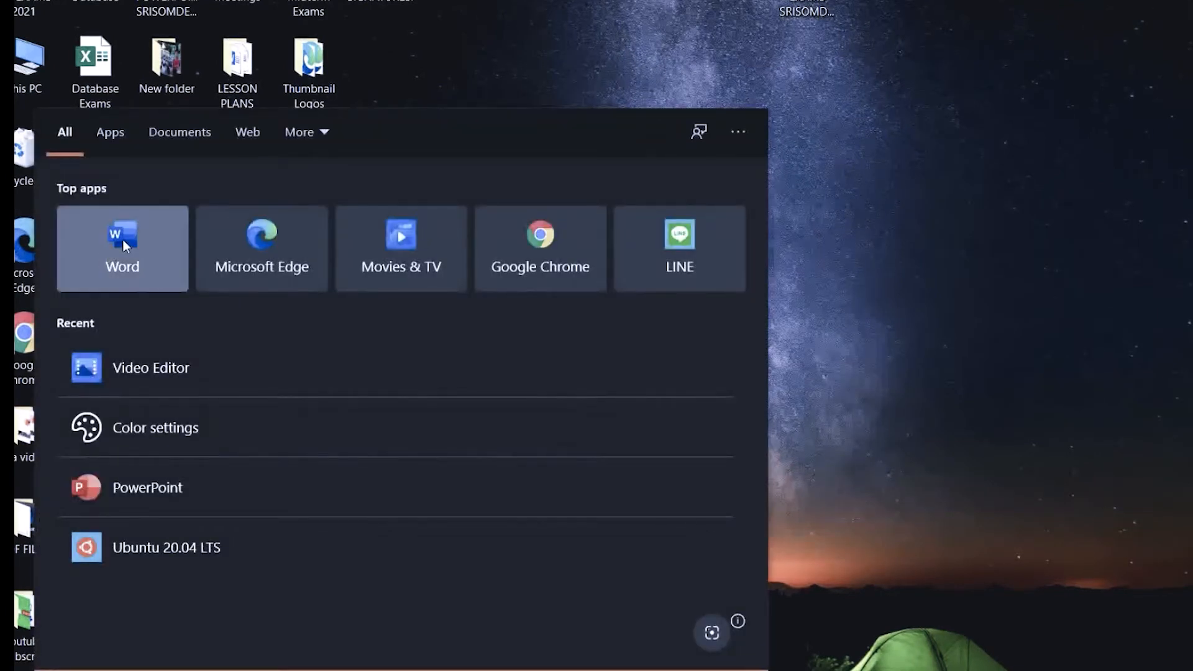
Step: Launch Word and open LETTER 2.pdf from the desktop, confirming its conversion to an editable document
left_click(122, 249)
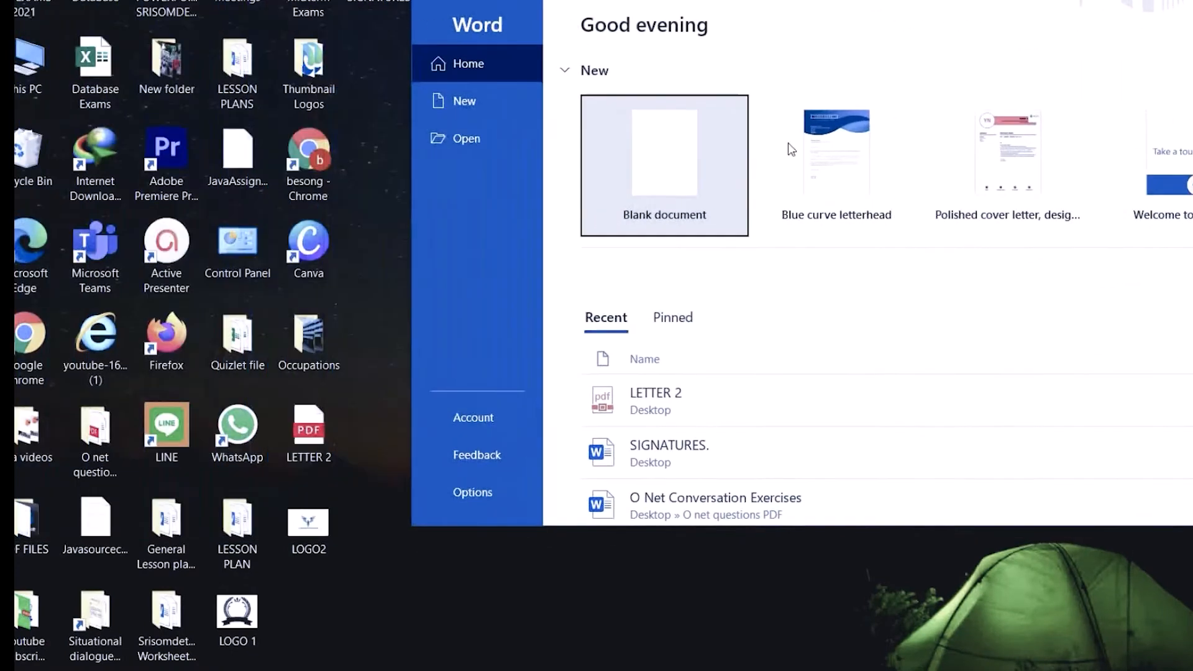
mouse_move(626, 179)
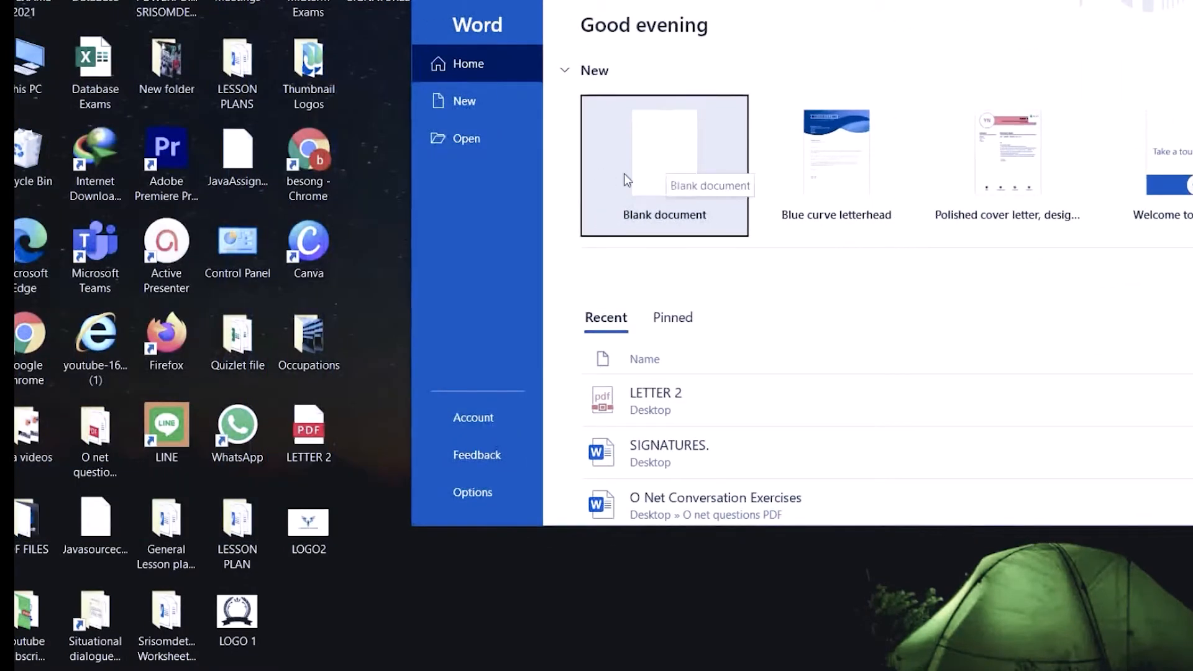
left_click(309, 427)
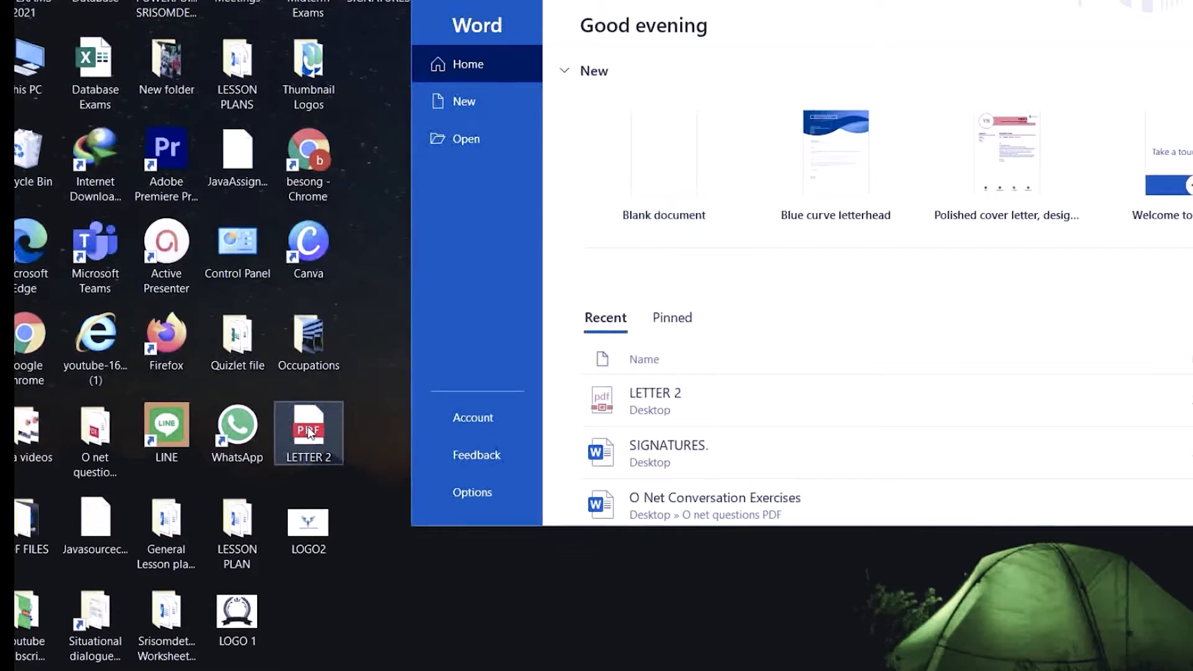
left_click(662, 151)
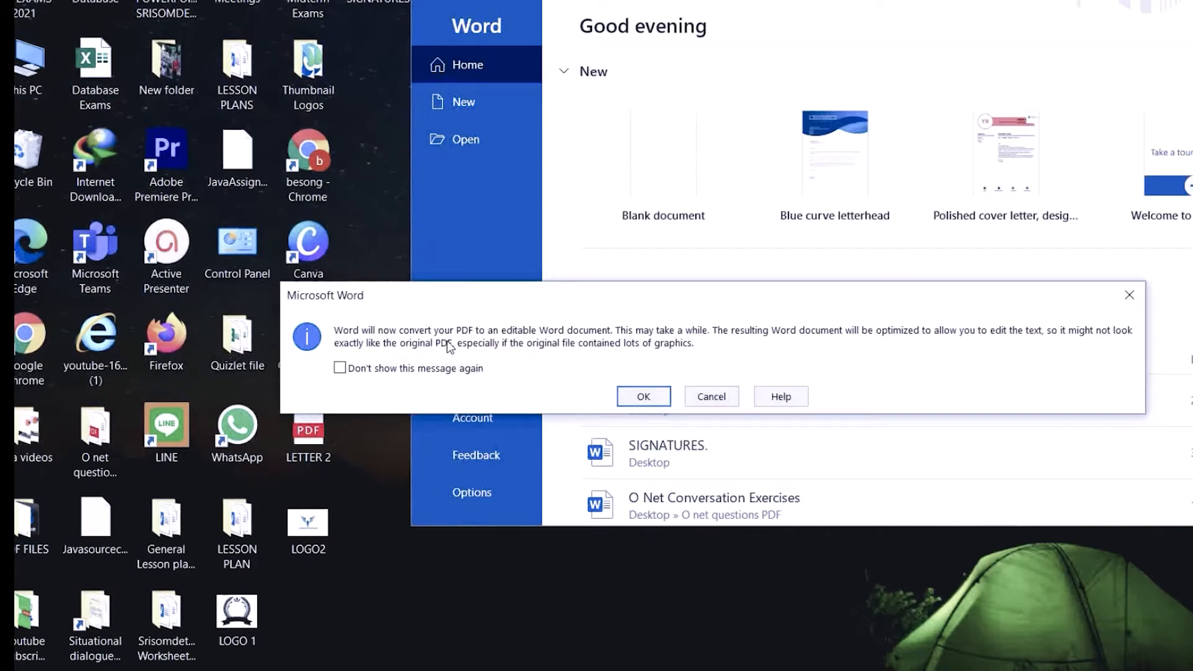
left_click(643, 395)
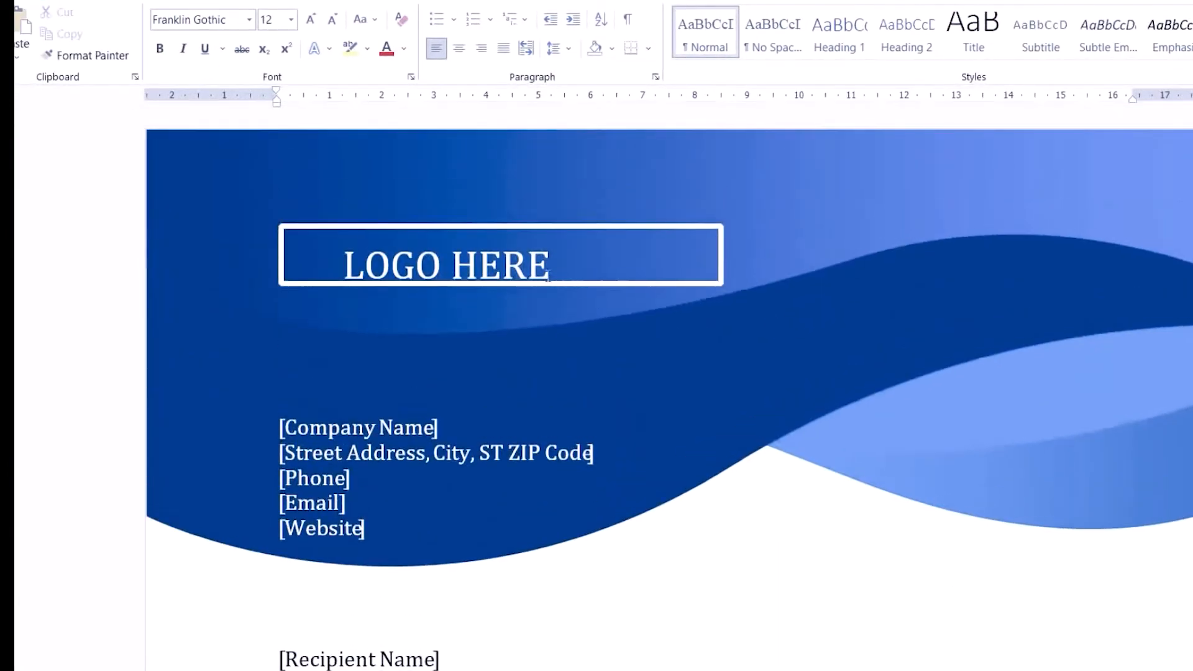
Step: Insert the laurel-crown logo over the LOGO HERE box and remove the [Company Name] placeholder
left_click(445, 263)
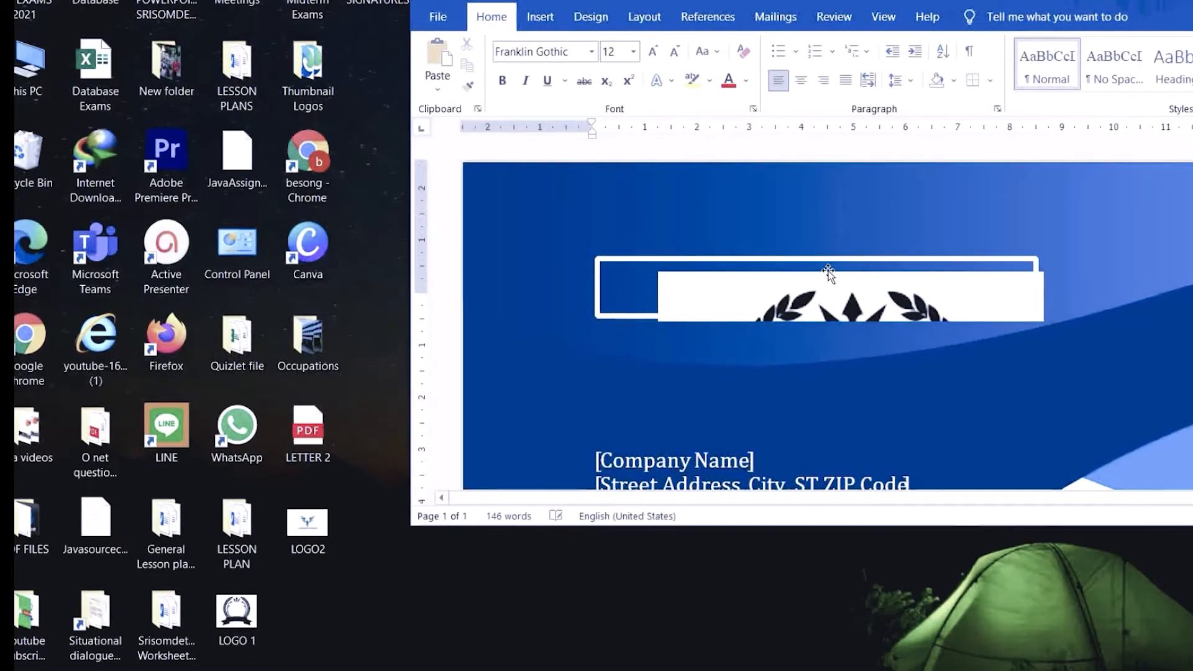
left_click(818, 287)
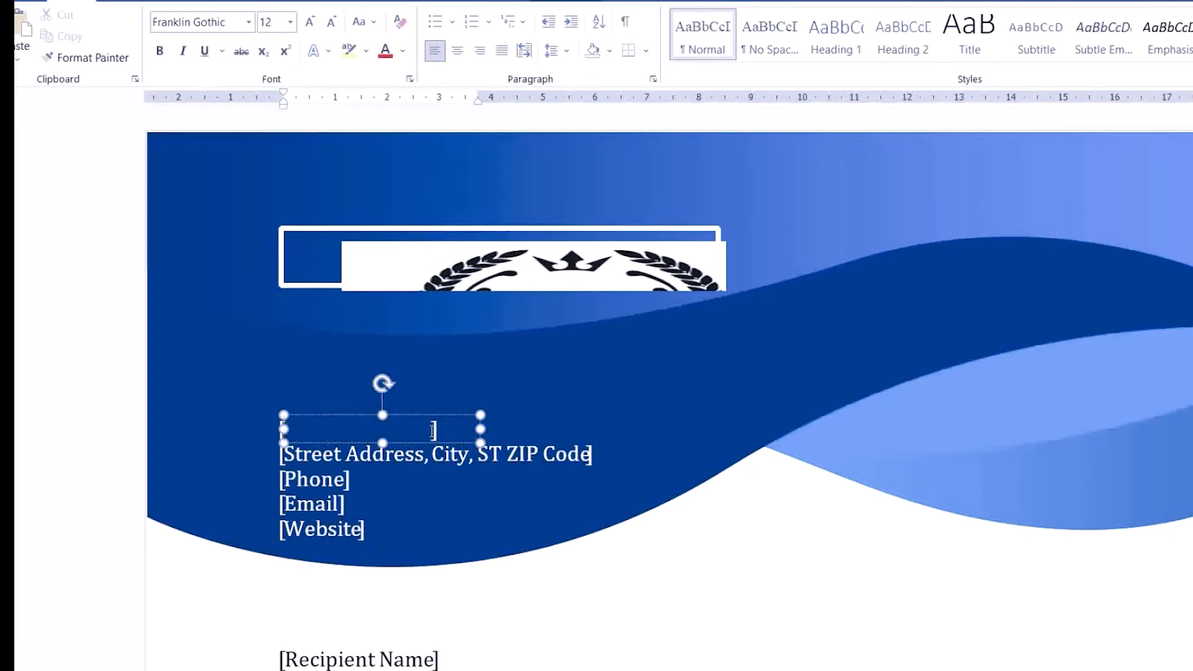
Step: Enter 'ABCT COMPANY LTD' as the company name in the header text box
type("AB")
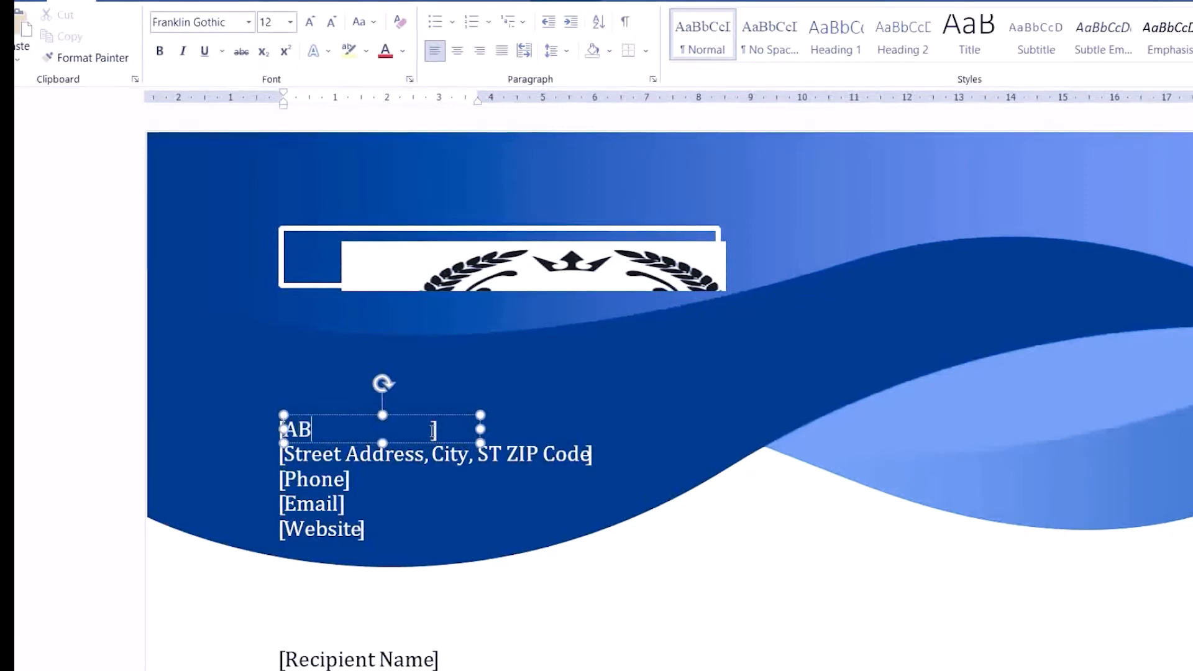
type("CT CO")
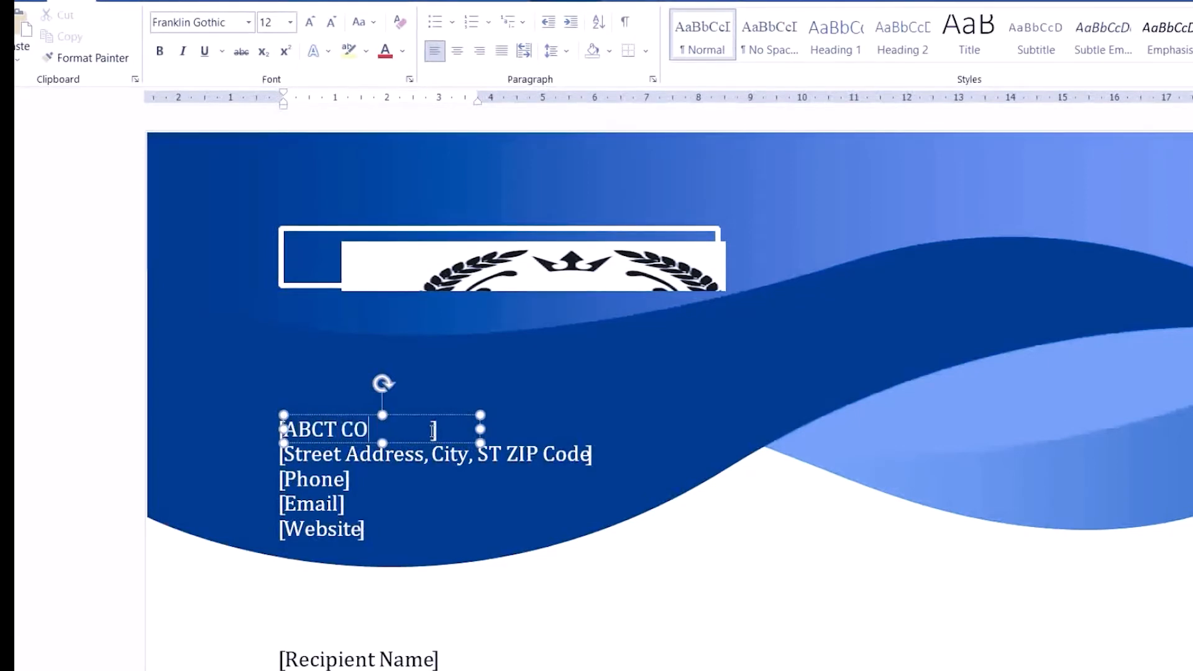
type("MPANY")
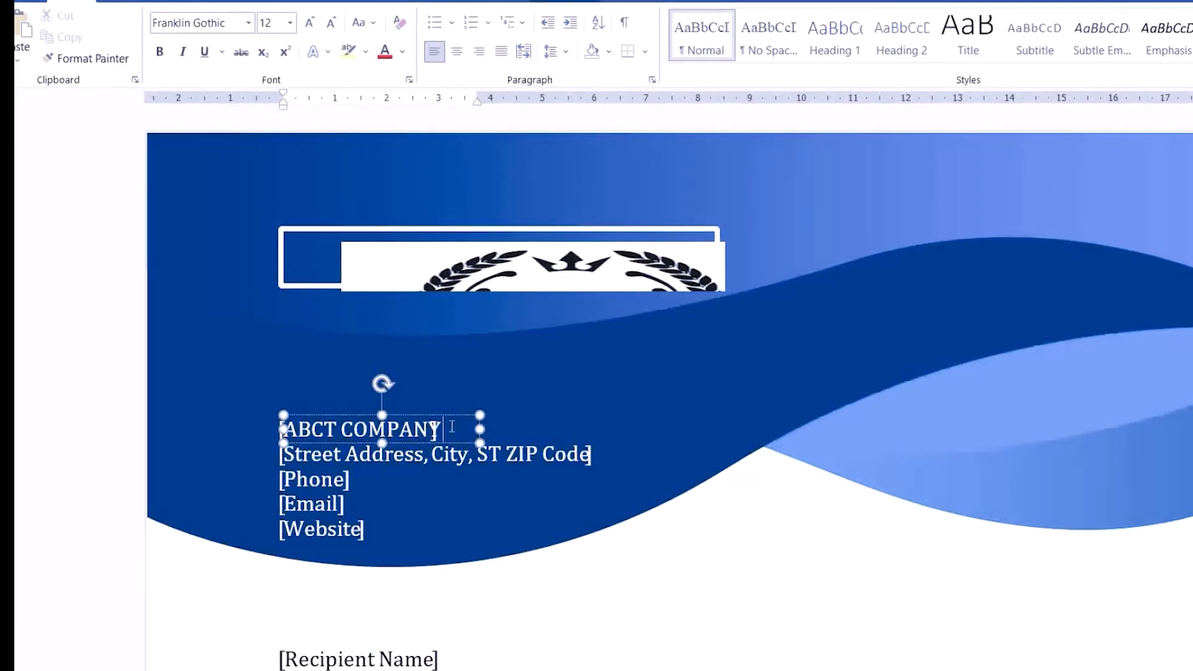
type("LTD")
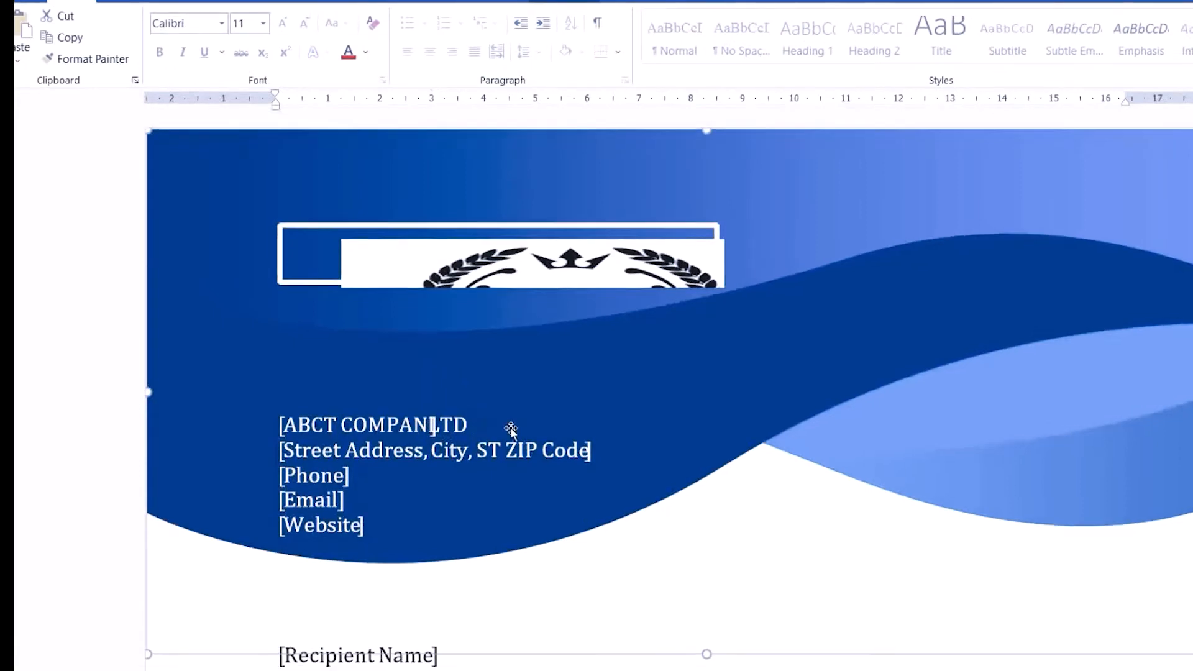
scroll("down", 3)
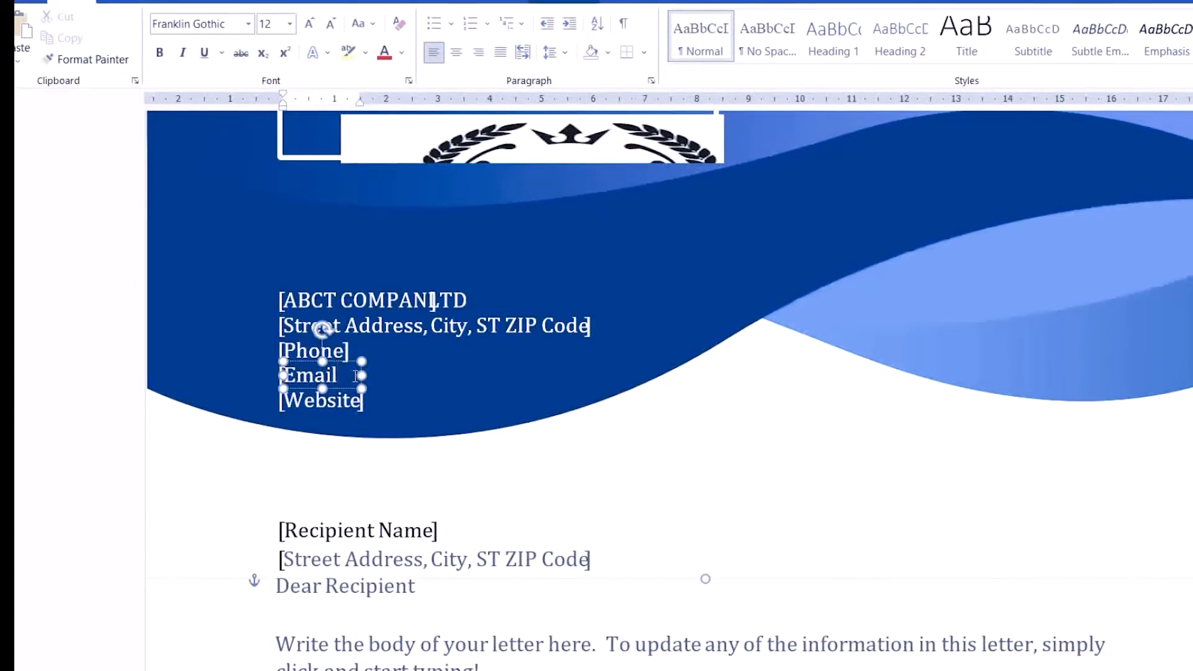
type(":")
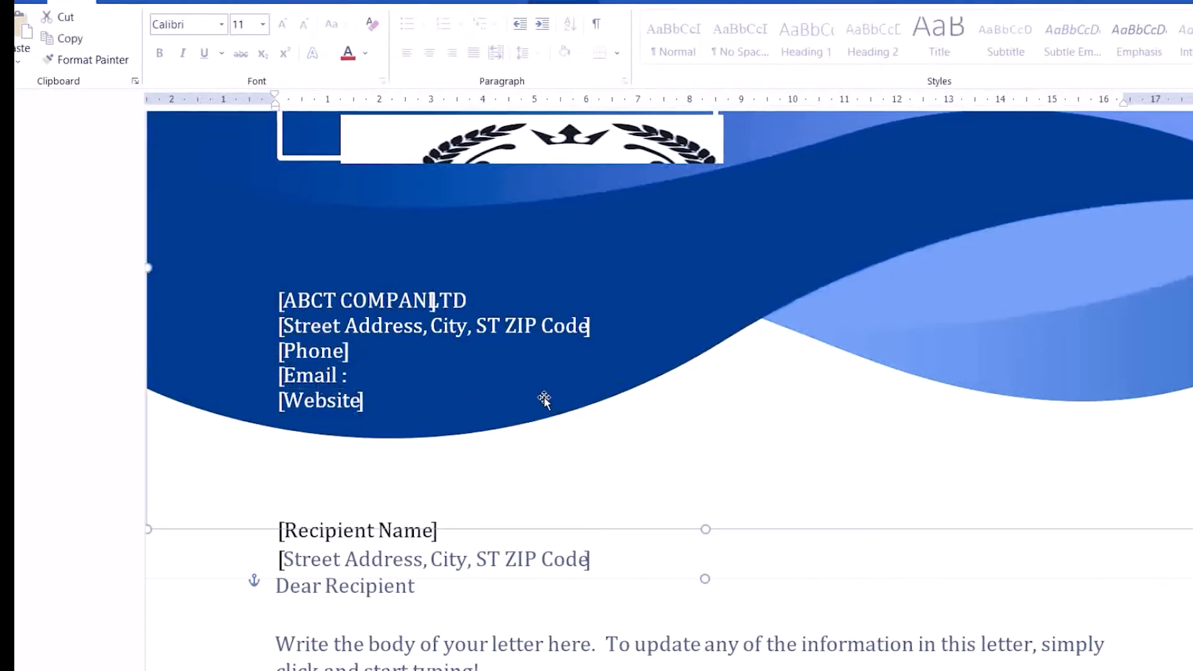
scroll("down", 3)
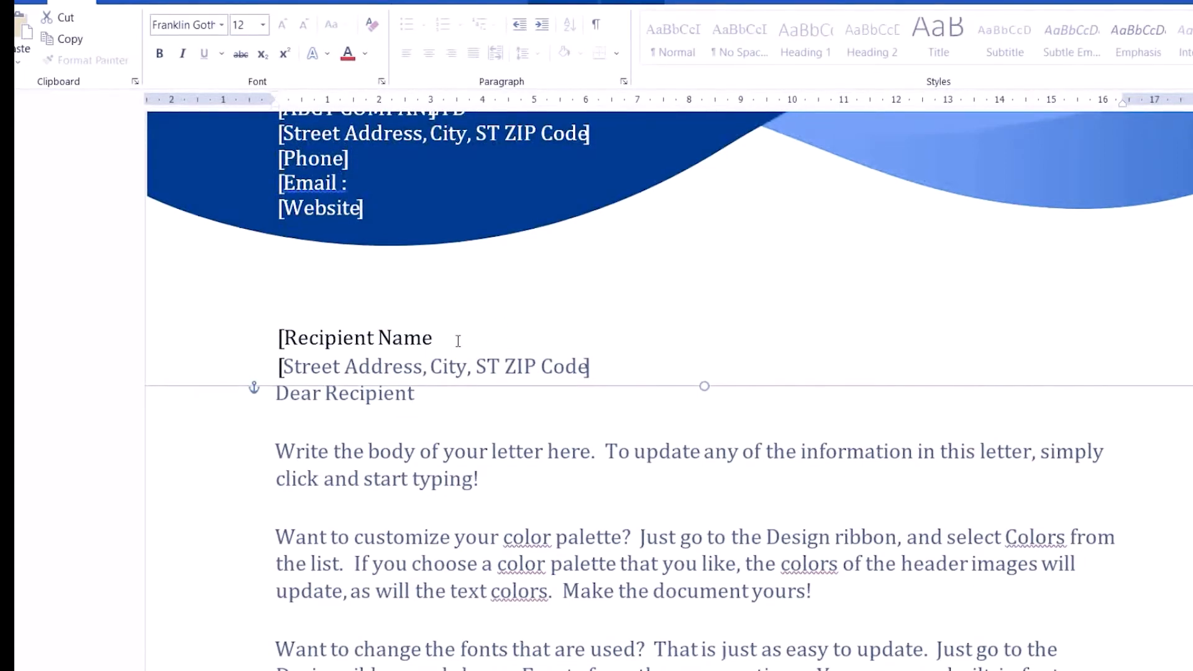
left_click(358, 338)
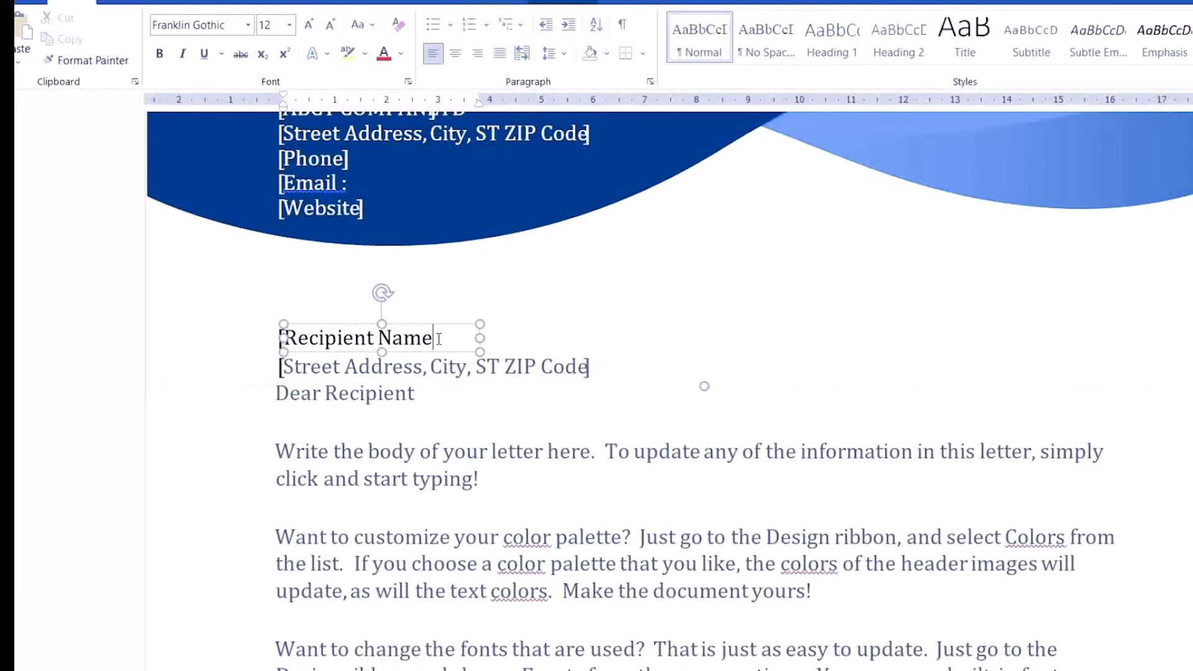
key("Backspace")
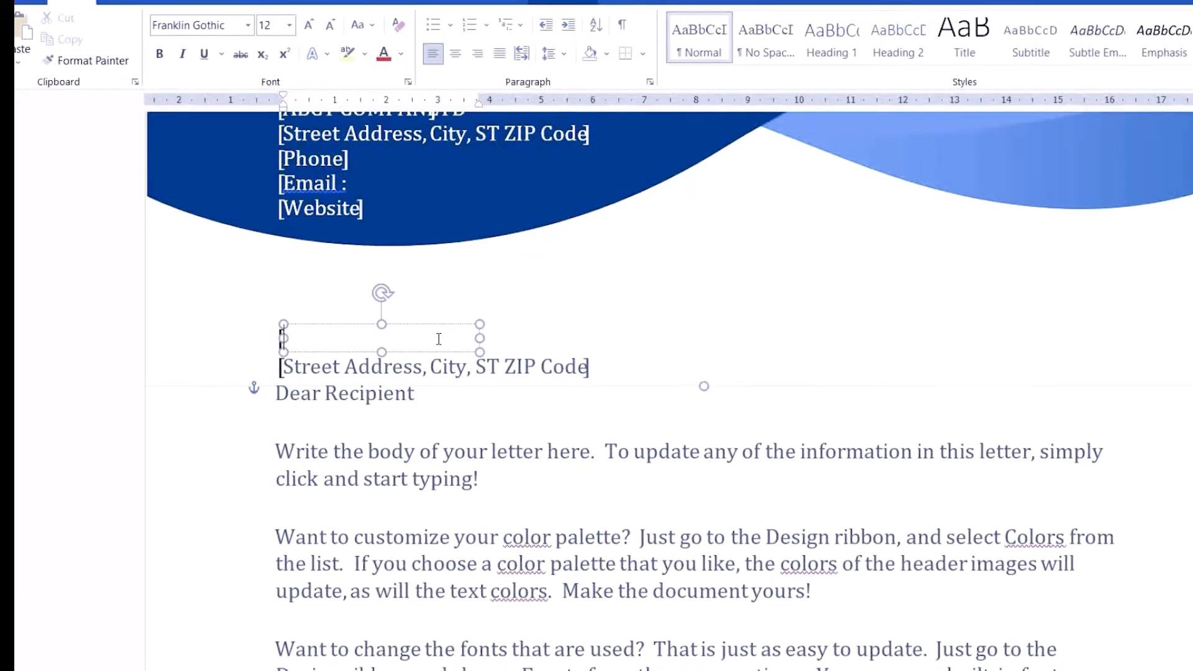
type("M")
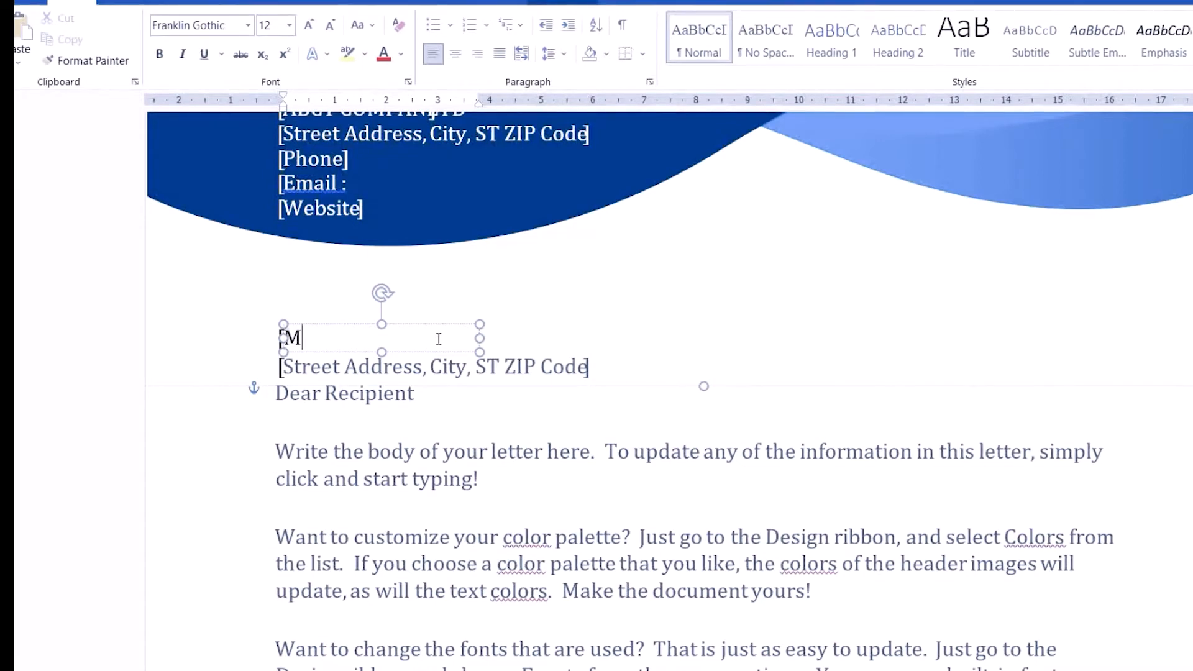
type("ike")
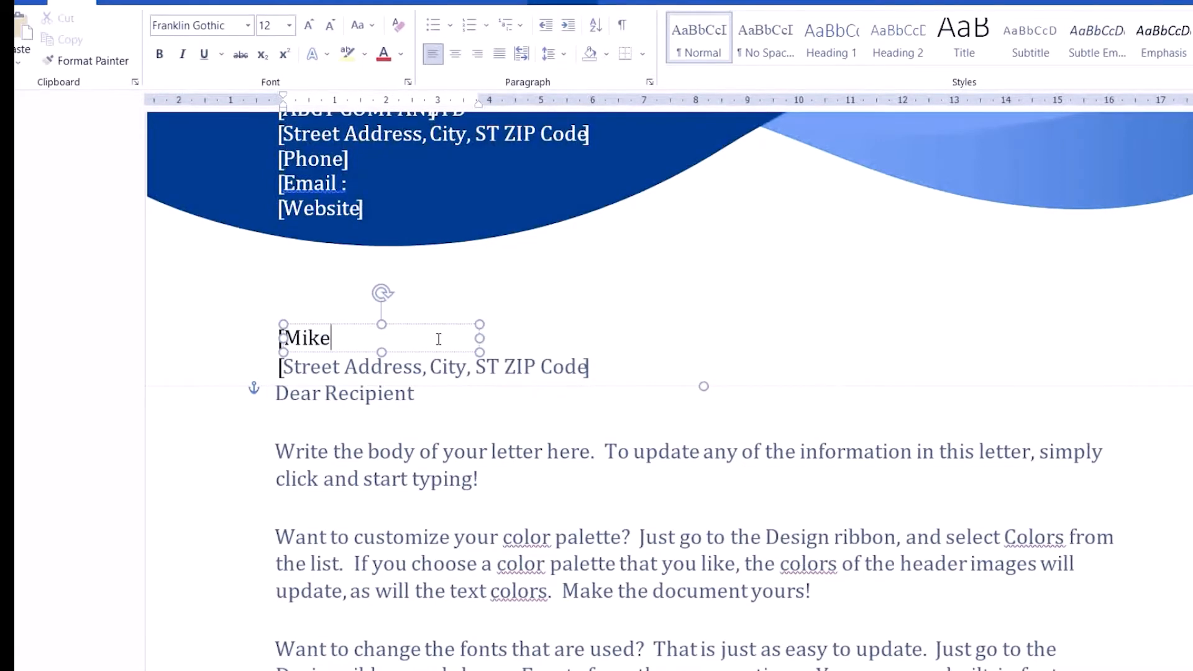
type("sam")
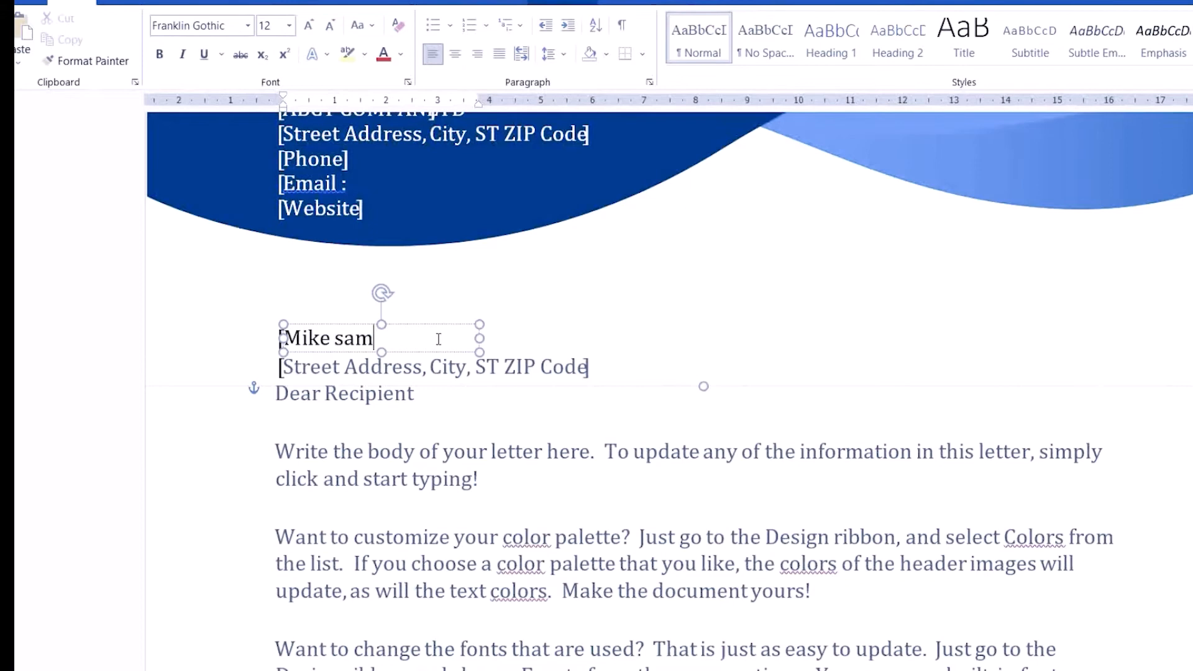
type("pson")
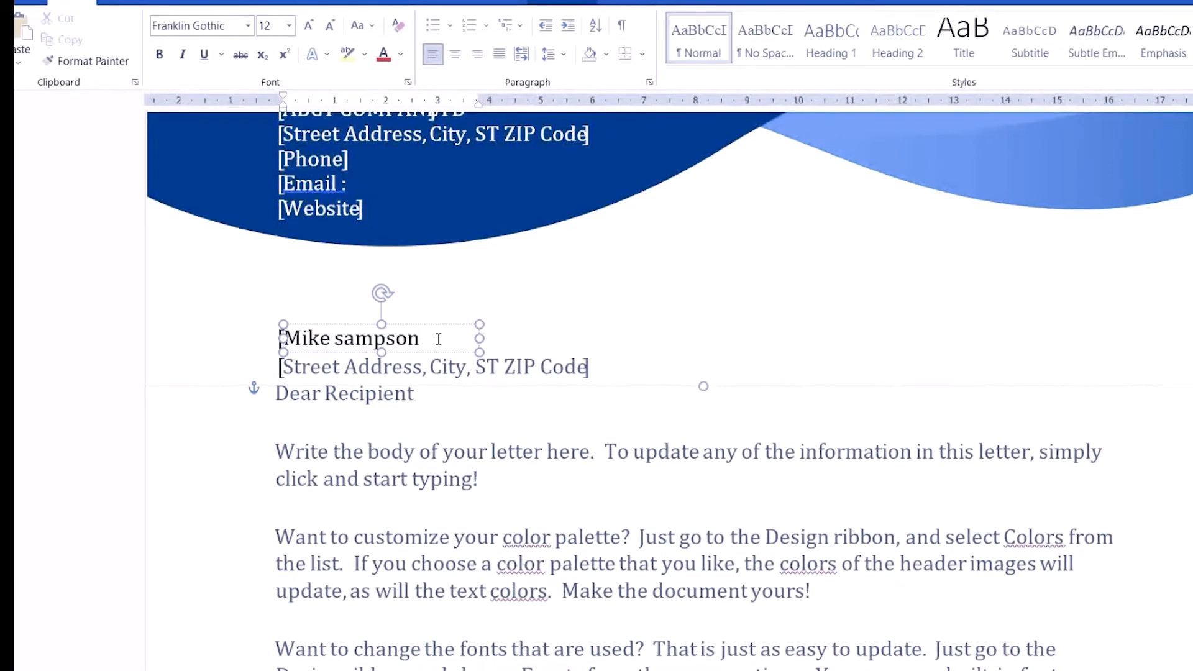
scroll("down", 3)
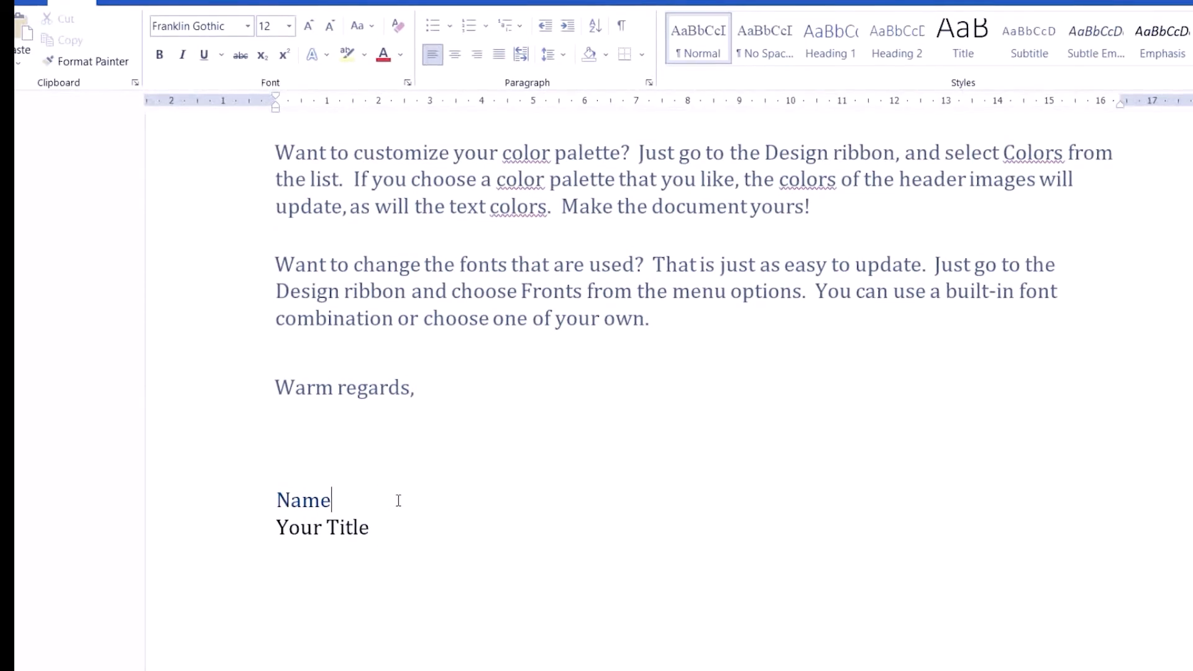
Step: Set the closing signature name to 'Kima' and the title line to 'Reply'
key("Backspace")
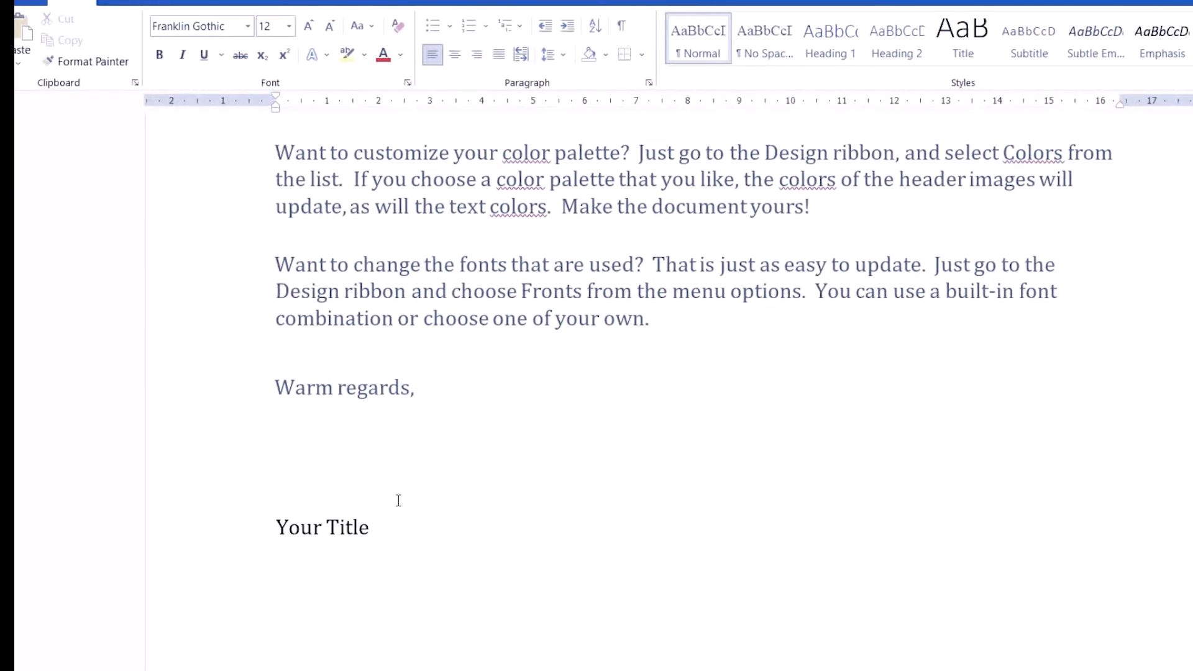
type("Kima")
type("r")
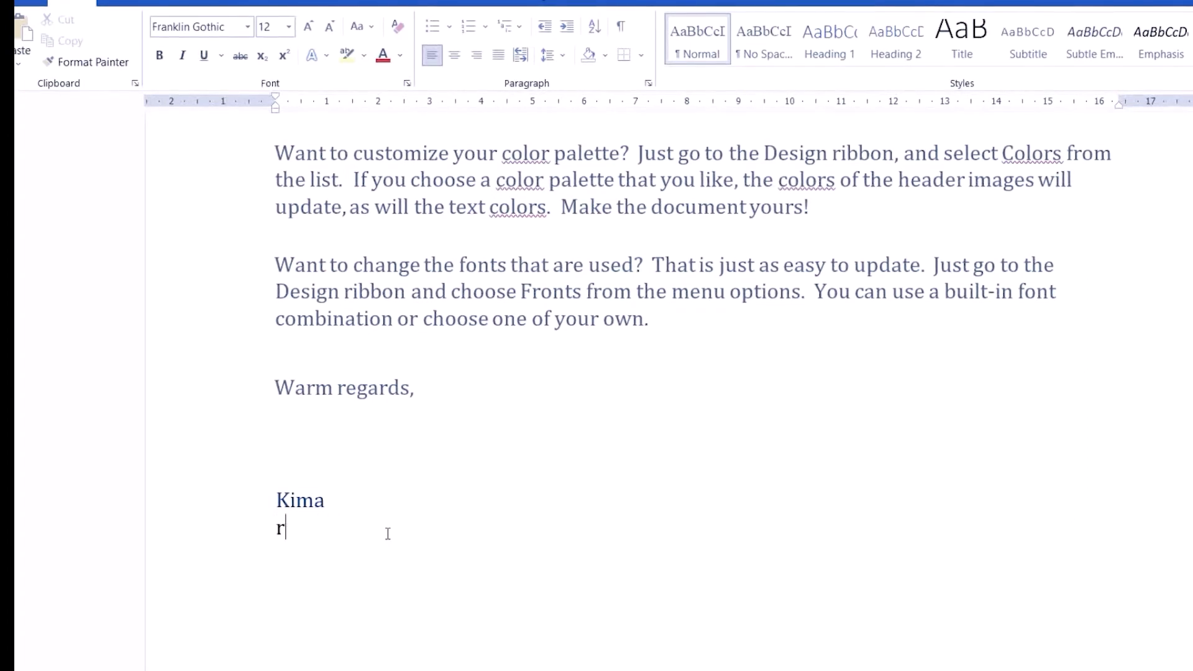
type("ep")
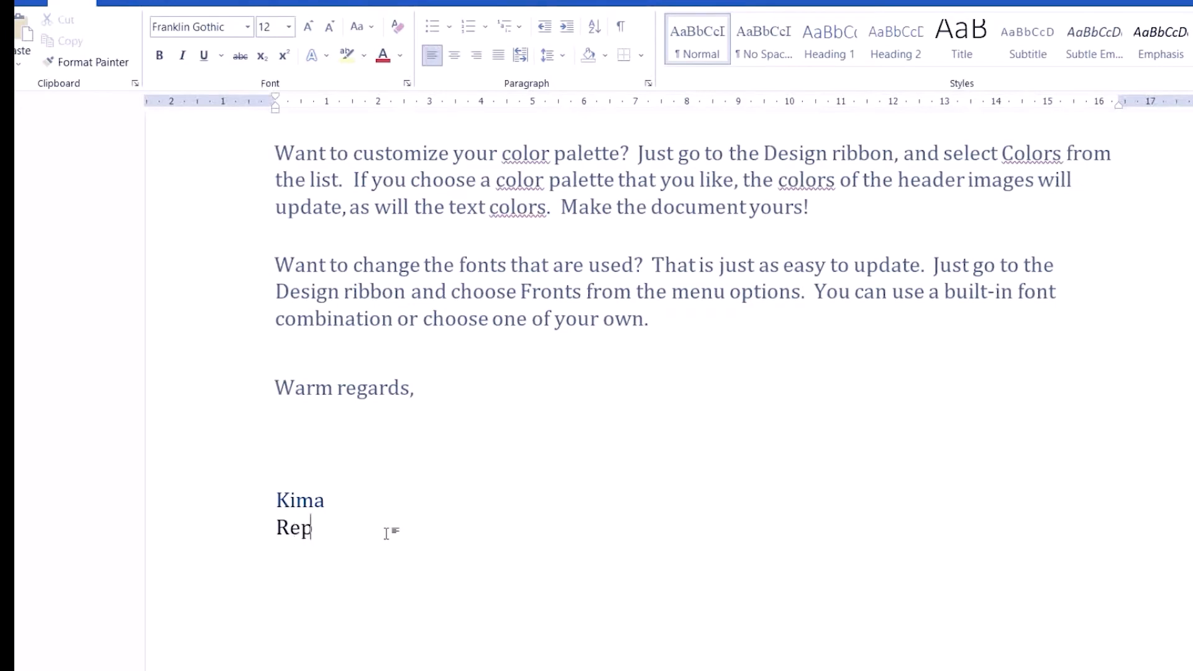
type("ly")
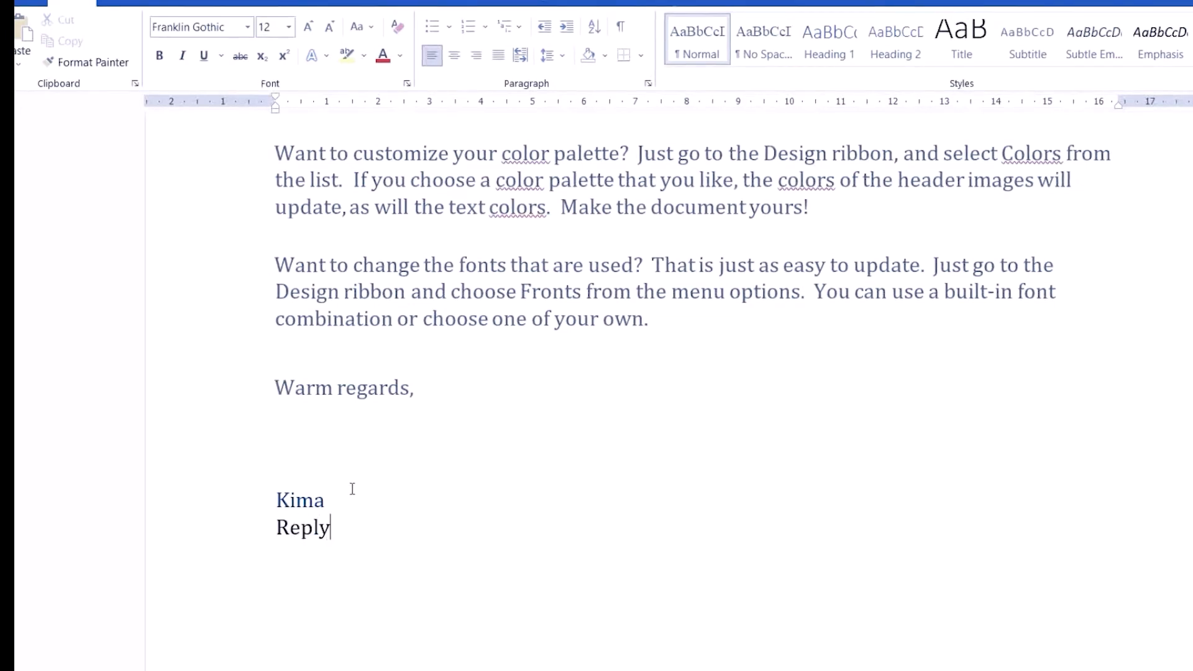
left_click(663, 318)
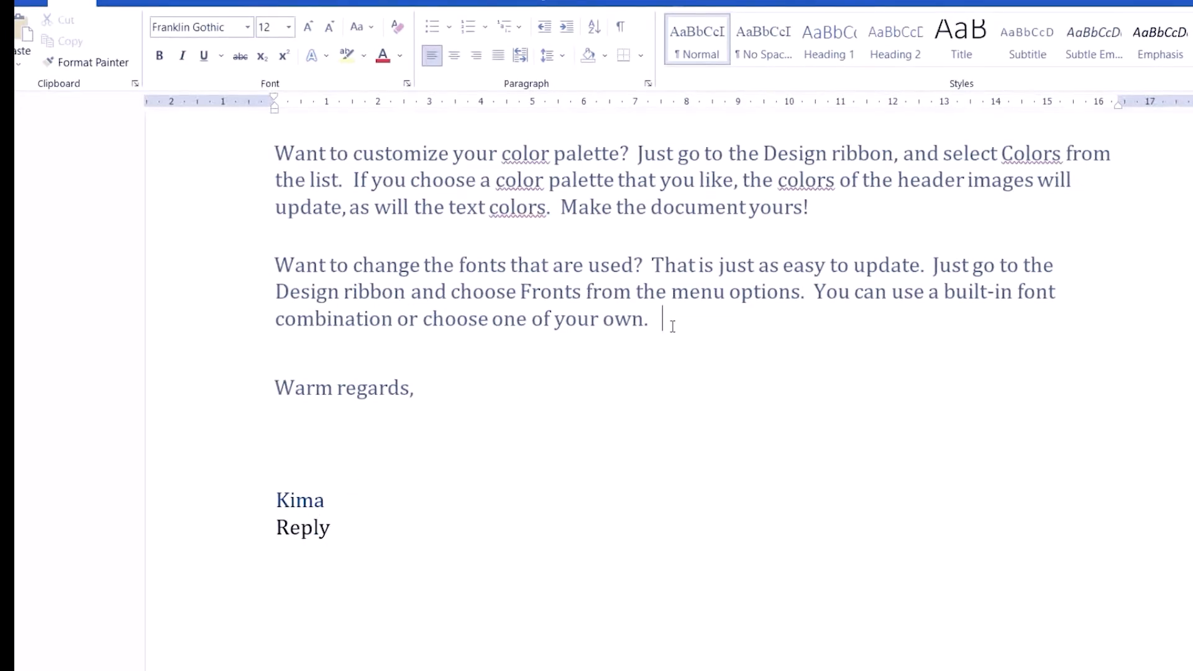
Step: Paste the handwritten signature image above Warm regards and flatten it into a slim strip
key("enter")
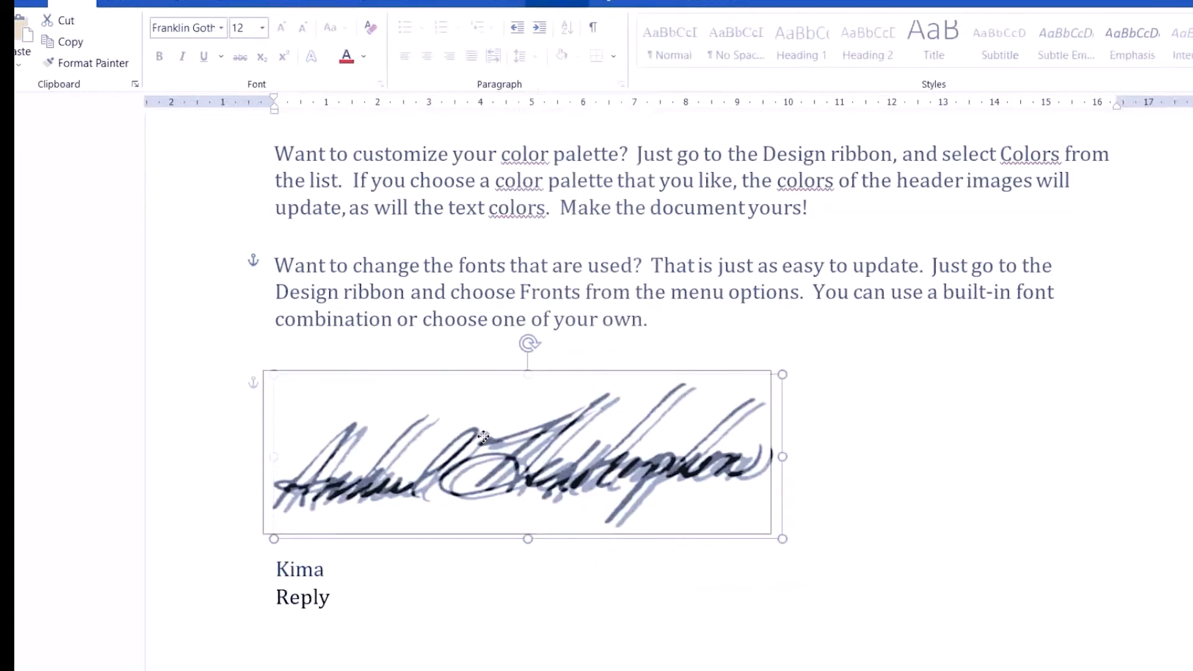
left_click_drag(484, 438, 936, 402)
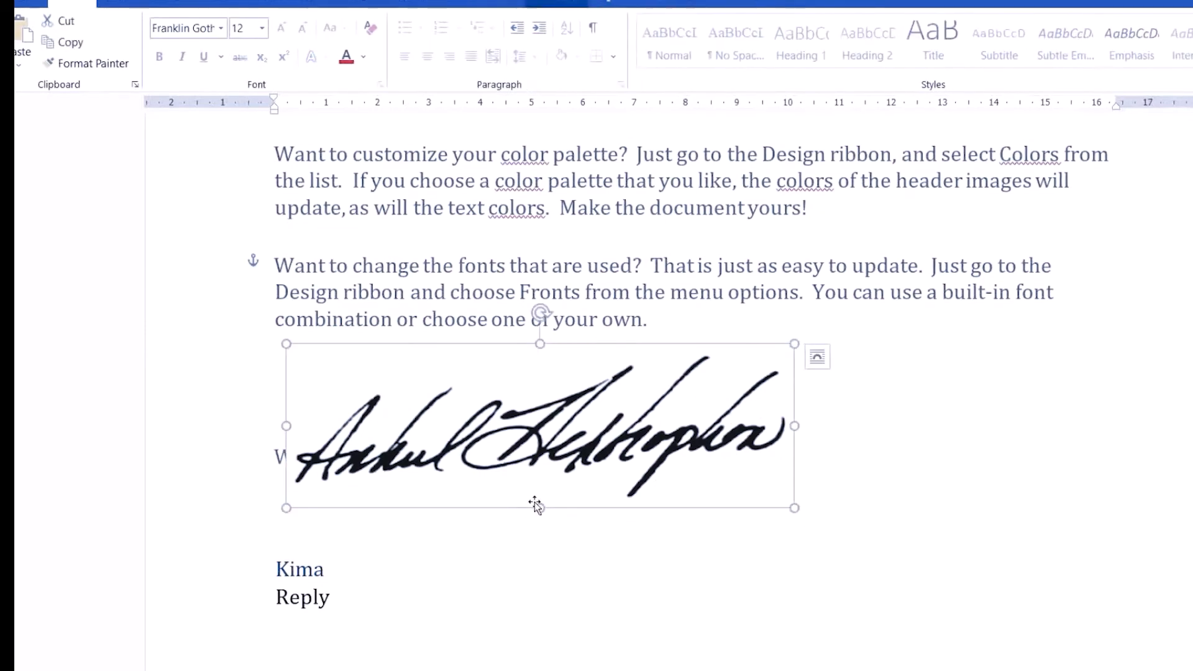
left_click_drag(541, 507, 541, 477)
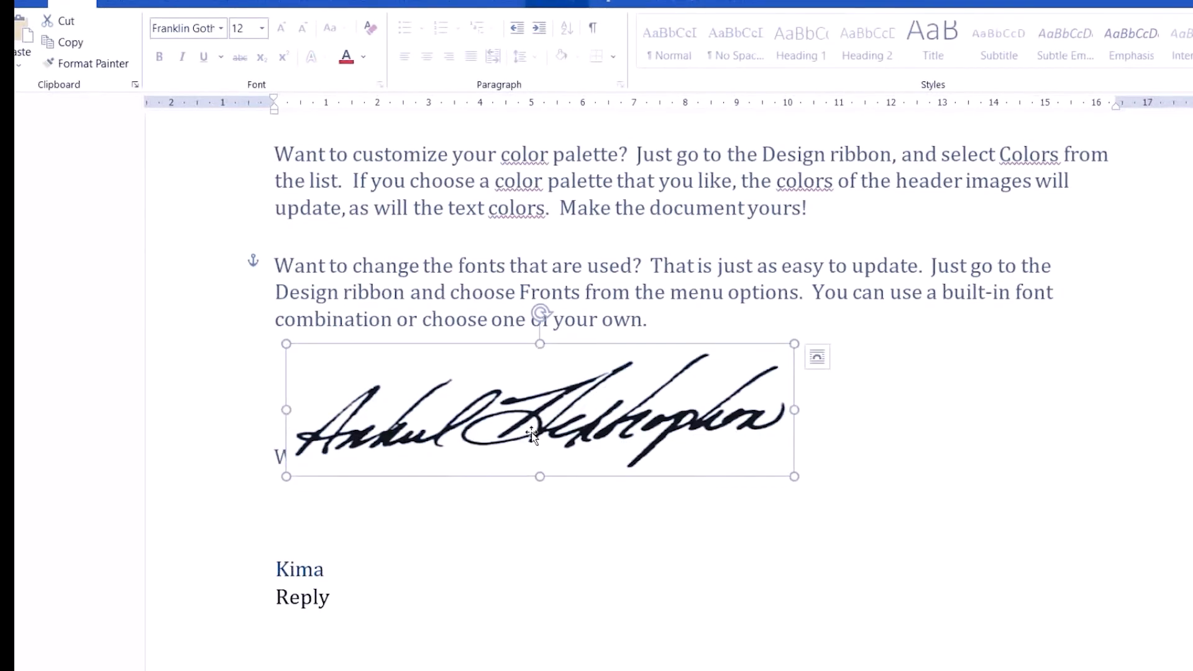
left_click_drag(540, 477, 539, 419)
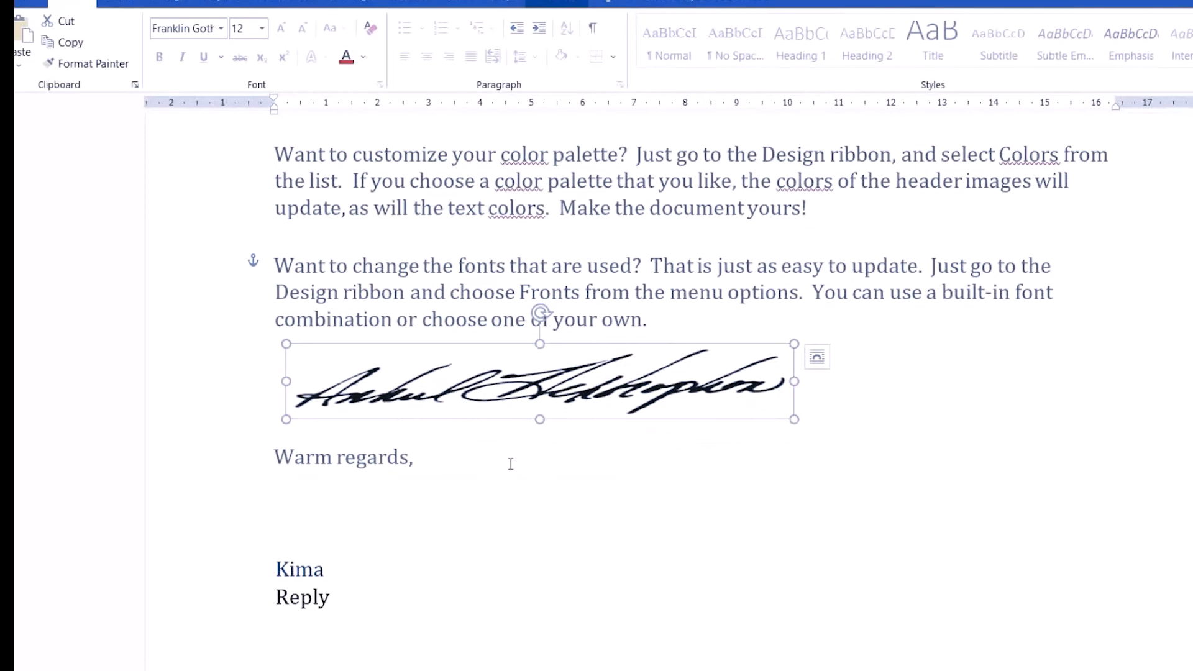
left_click(1111, 412)
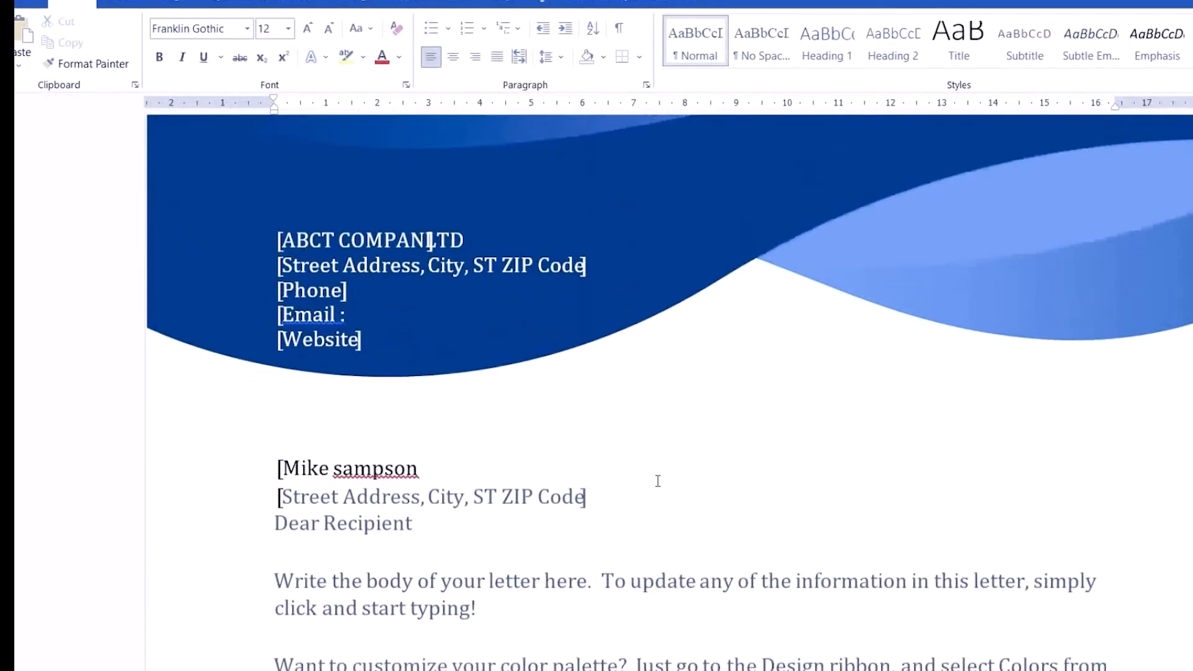
Step: Go to the File backstage listing recent documents including LETTER 2
left_click(348, 466)
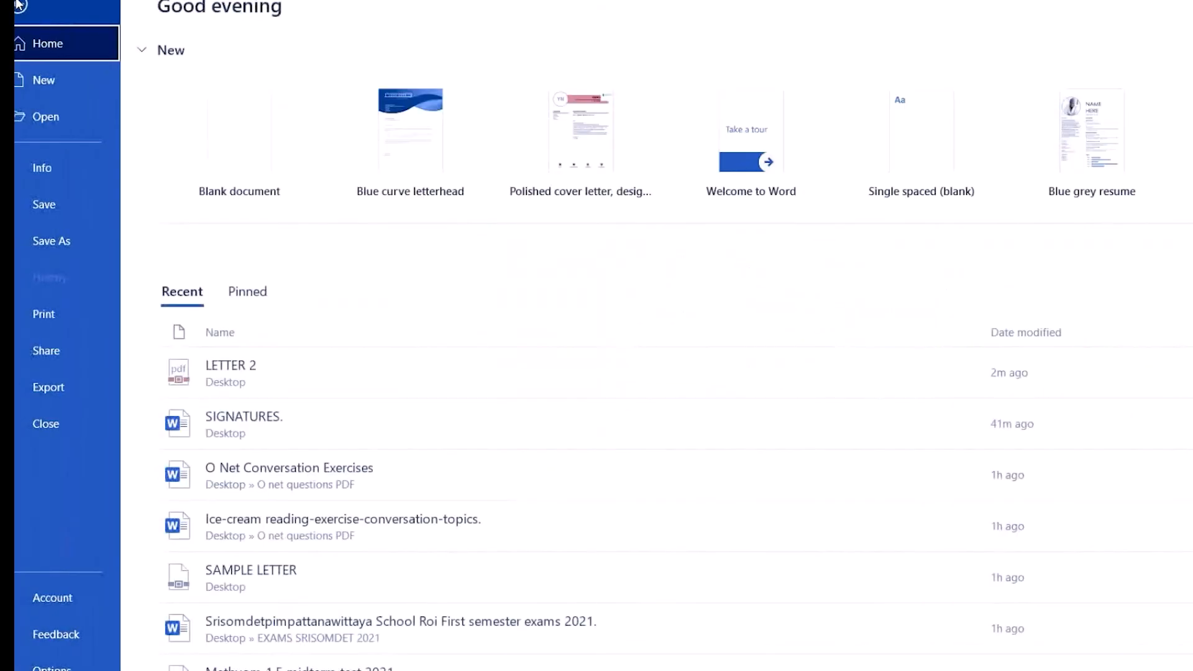
mouse_move(46, 351)
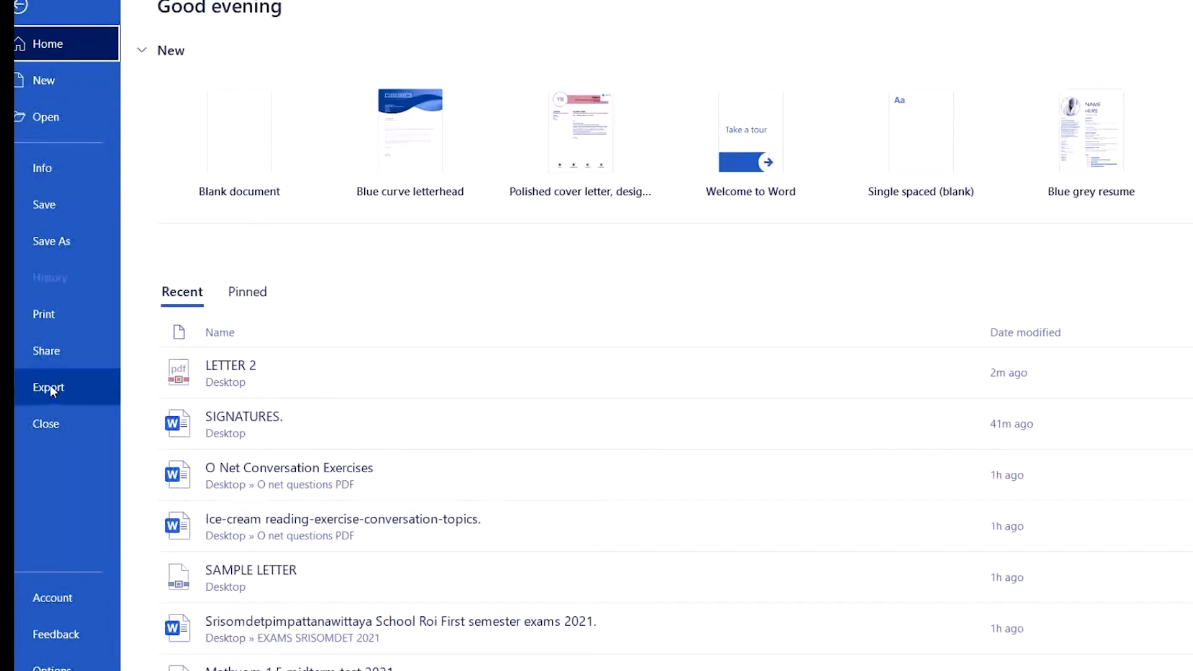
Step: Choose Export and Create PDF/XPS to reach the PDF publish dialog
left_click(48, 387)
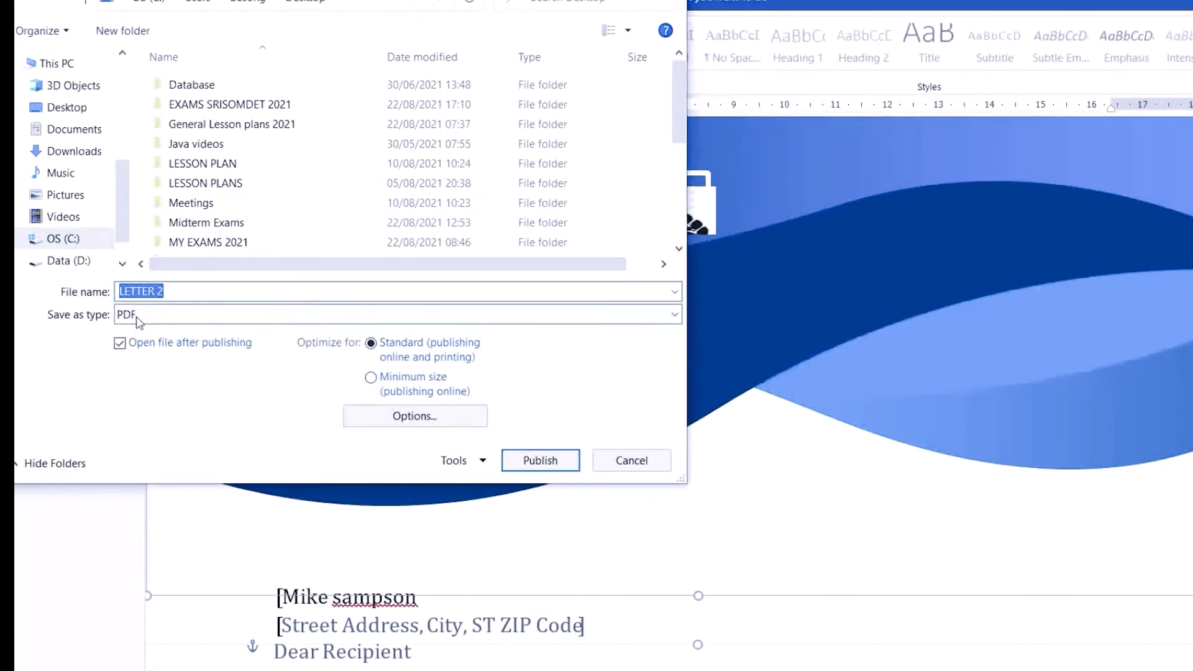
Step: Publish the letter to the Desktop as ABCT COMPANY LETTER.pdf, opening it in Edge
left_click(175, 290)
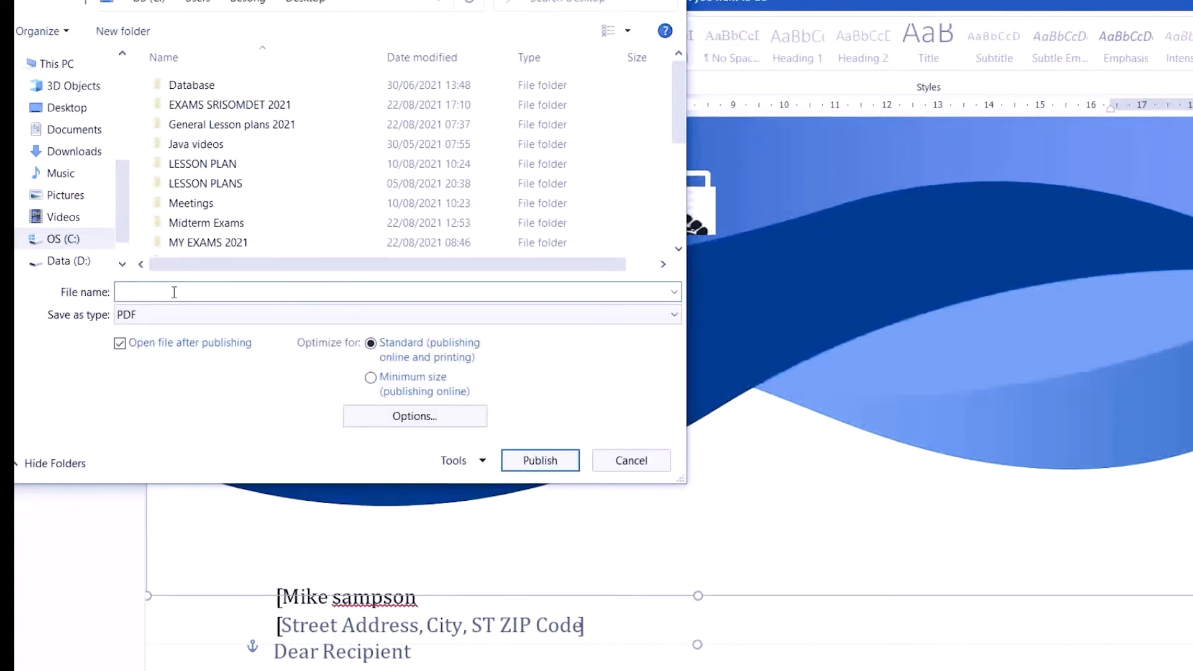
type("ABCT")
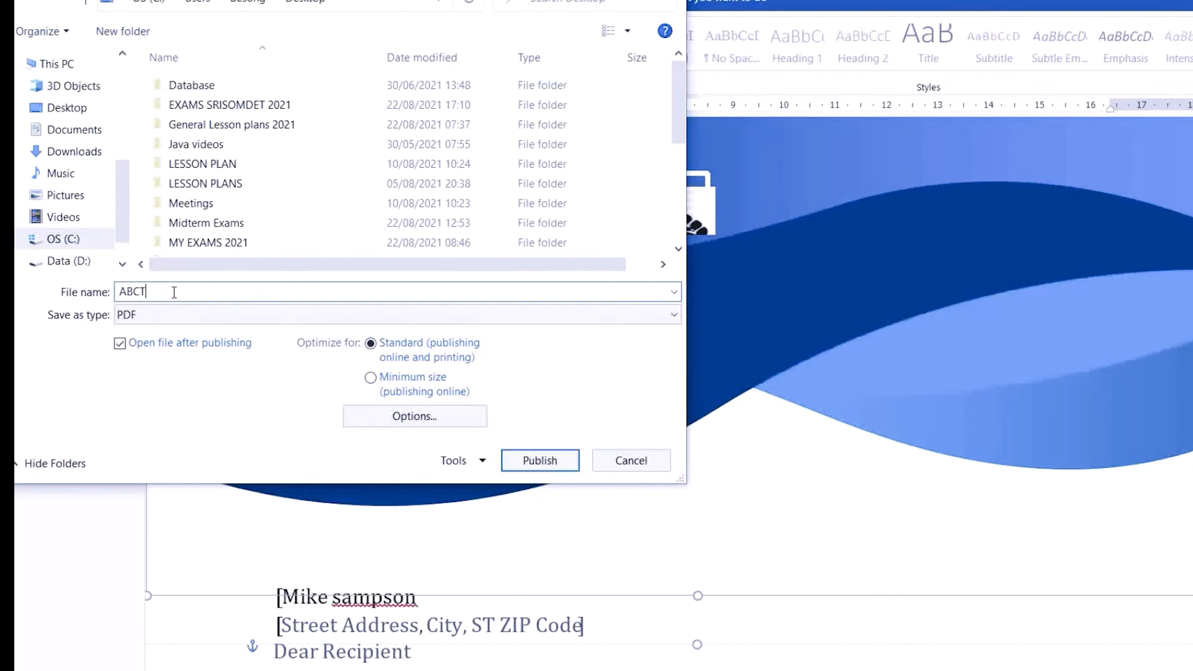
type("COMPA")
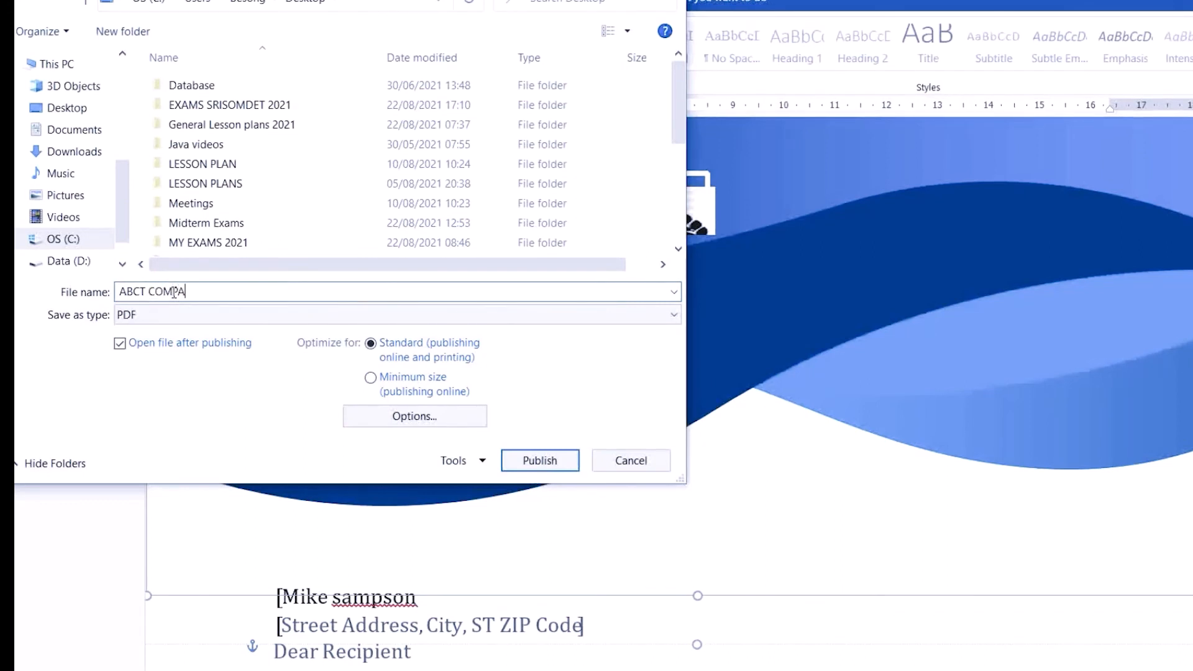
type("NT")
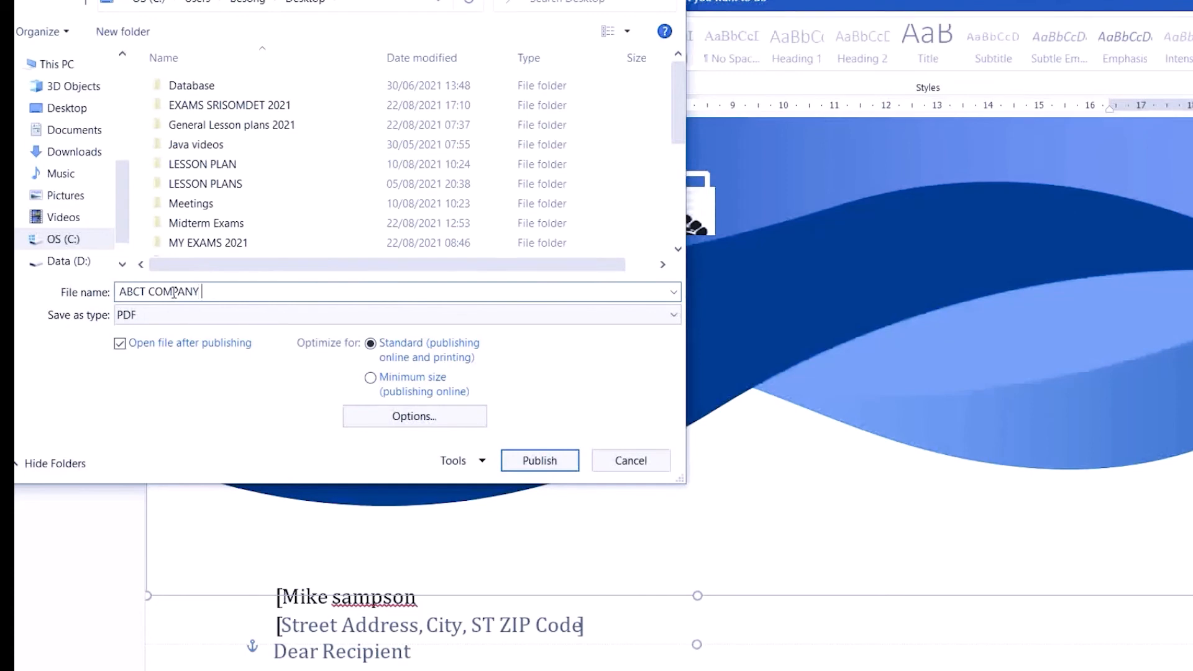
type("LETTER.")
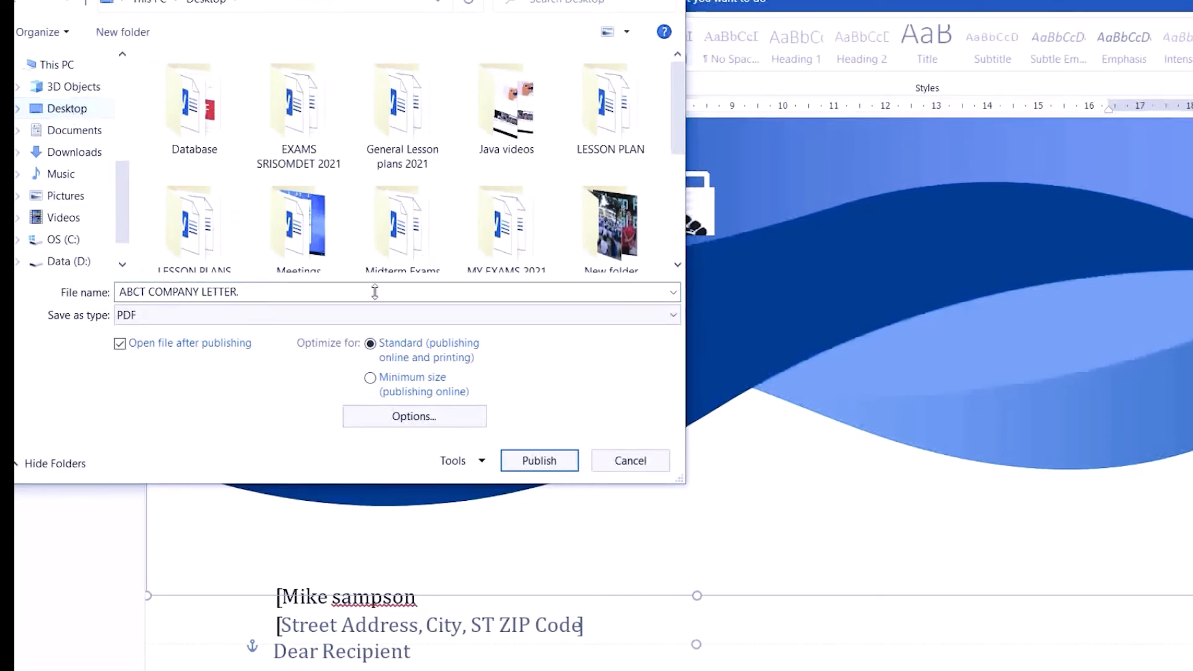
left_click(538, 460)
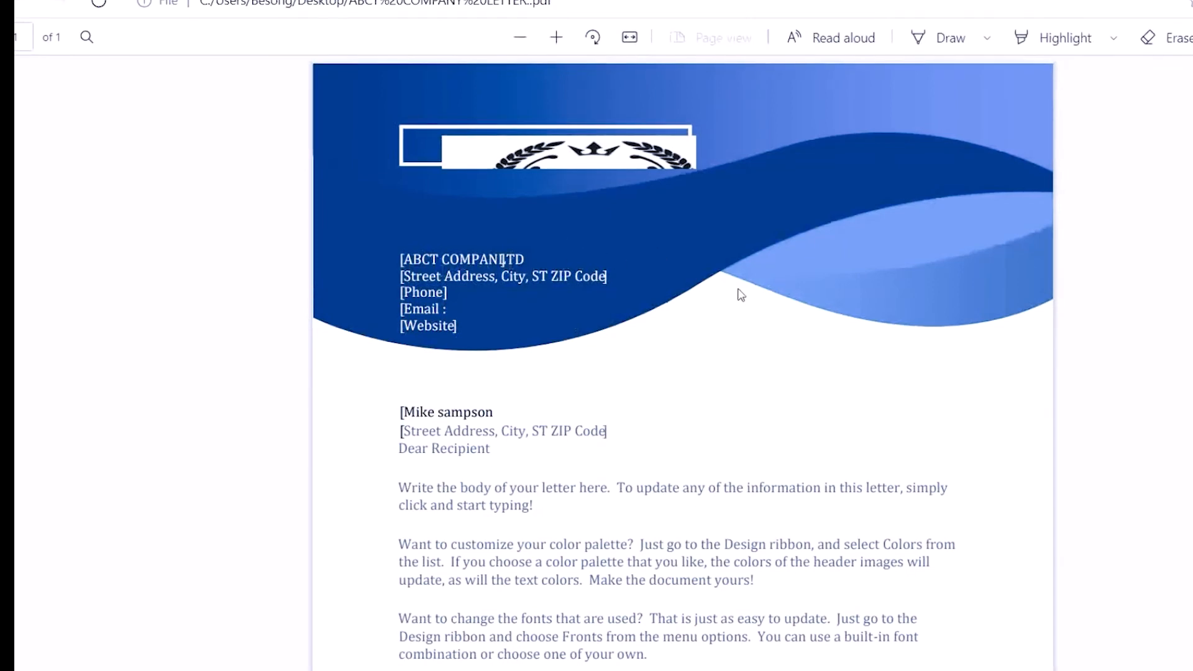
Step: Scroll down the published letter PDF in Edge to reveal the body, signature and sender lines
scroll("down", 3)
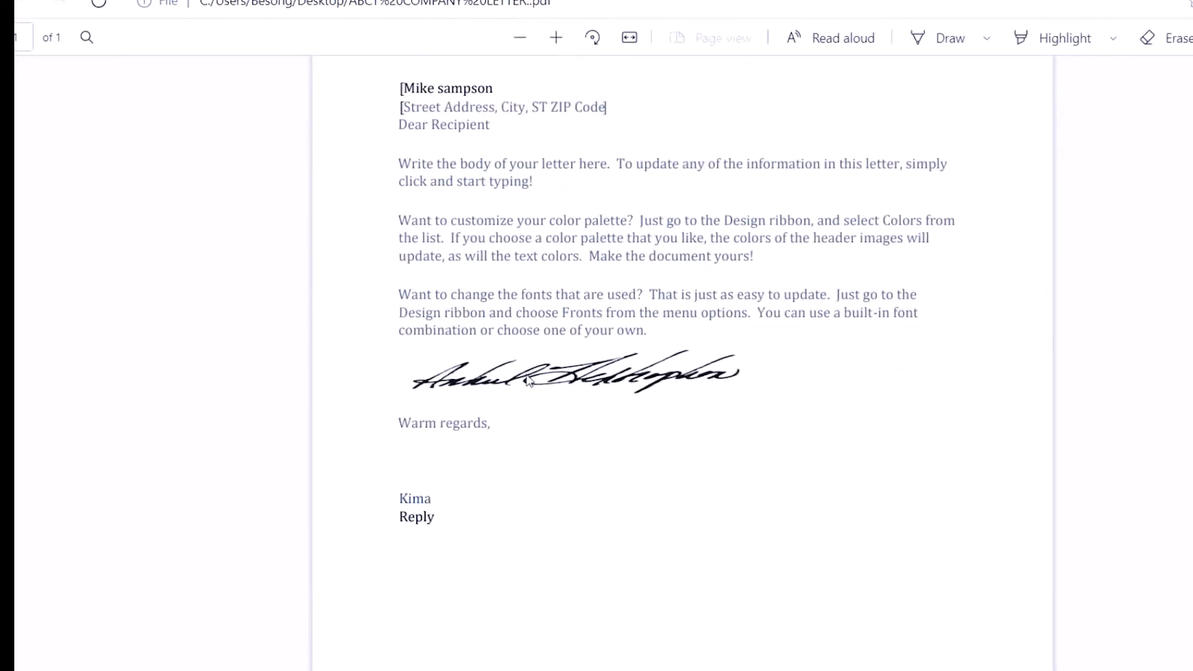
mouse_move(458, 540)
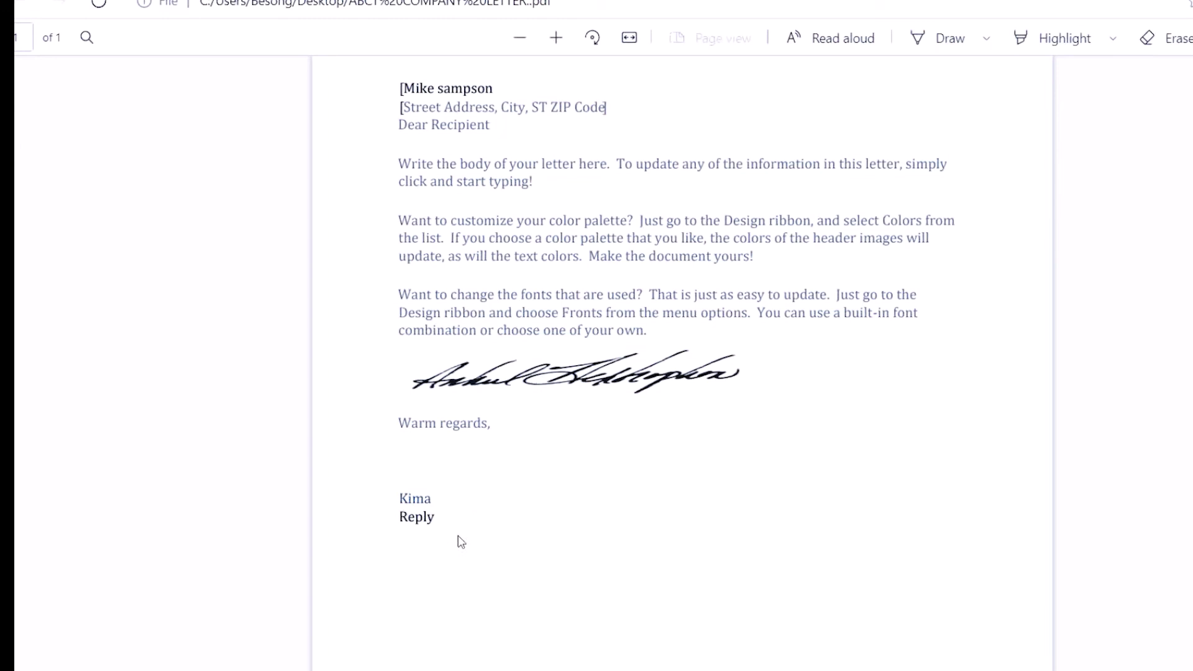